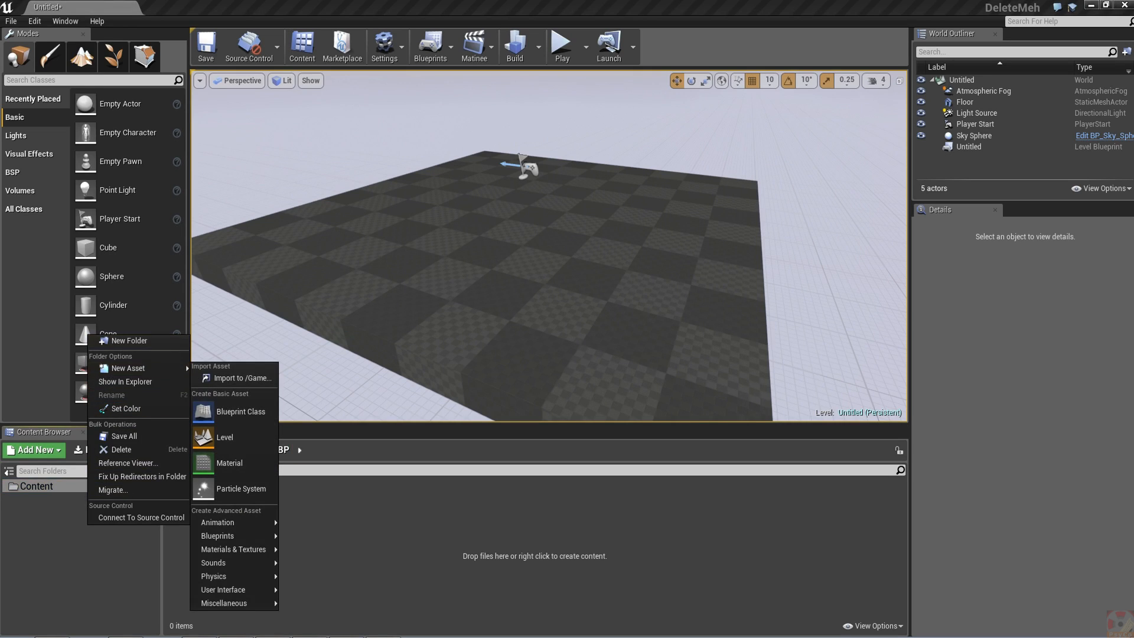
# Create a BP folder containing two Actor Blueprints named BP1 and BP2.
pyautogui.click(130, 341)
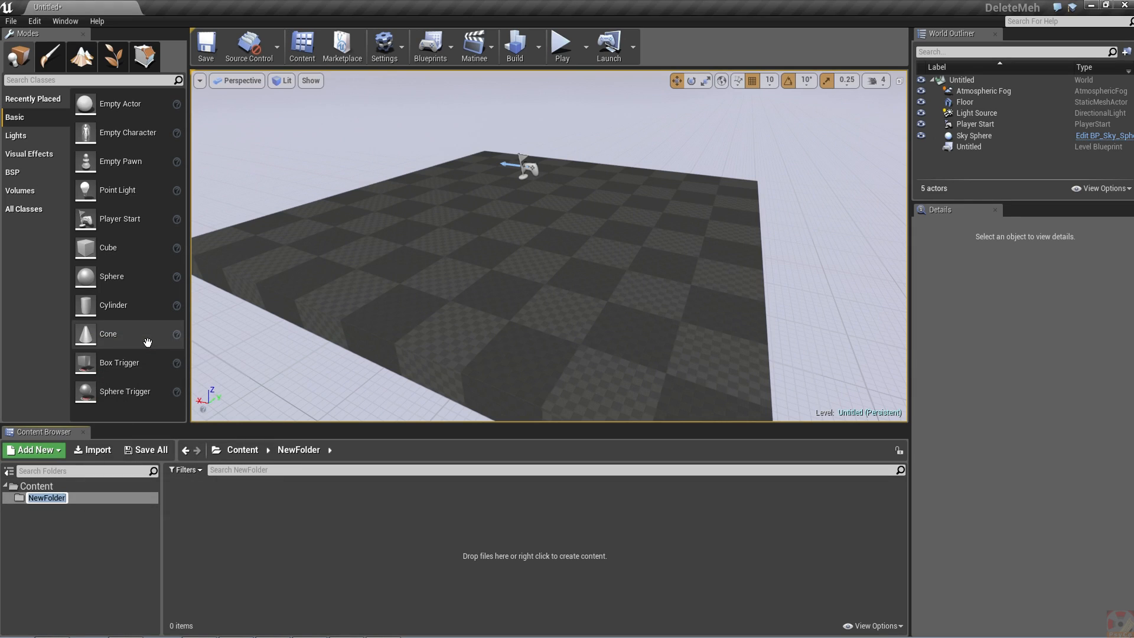
pyautogui.write('BP')
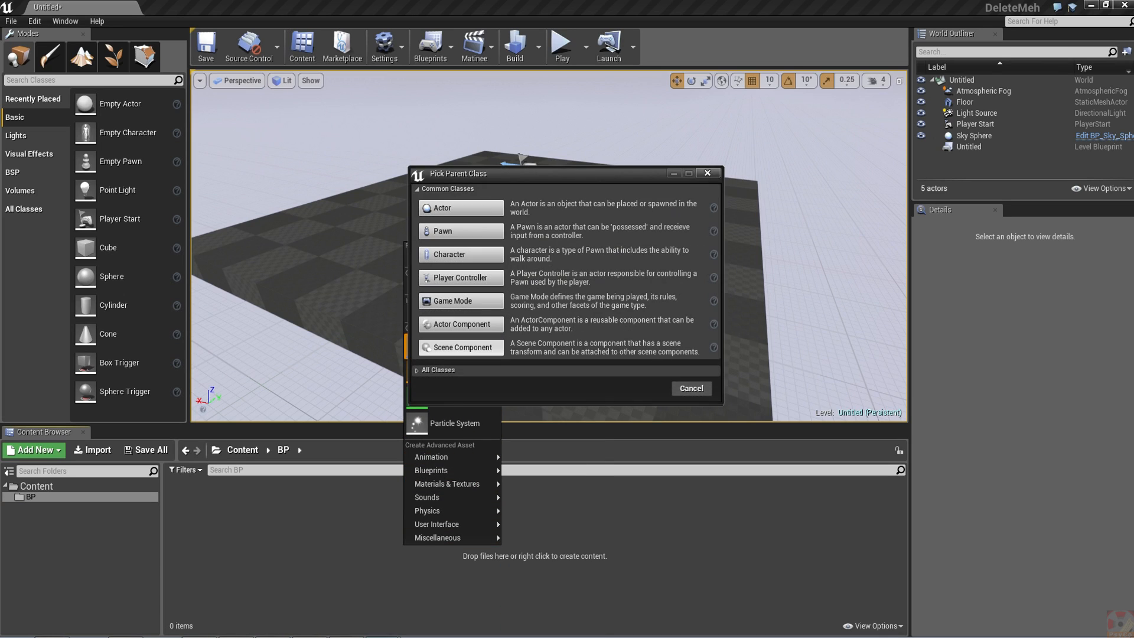
pyautogui.click(458, 207)
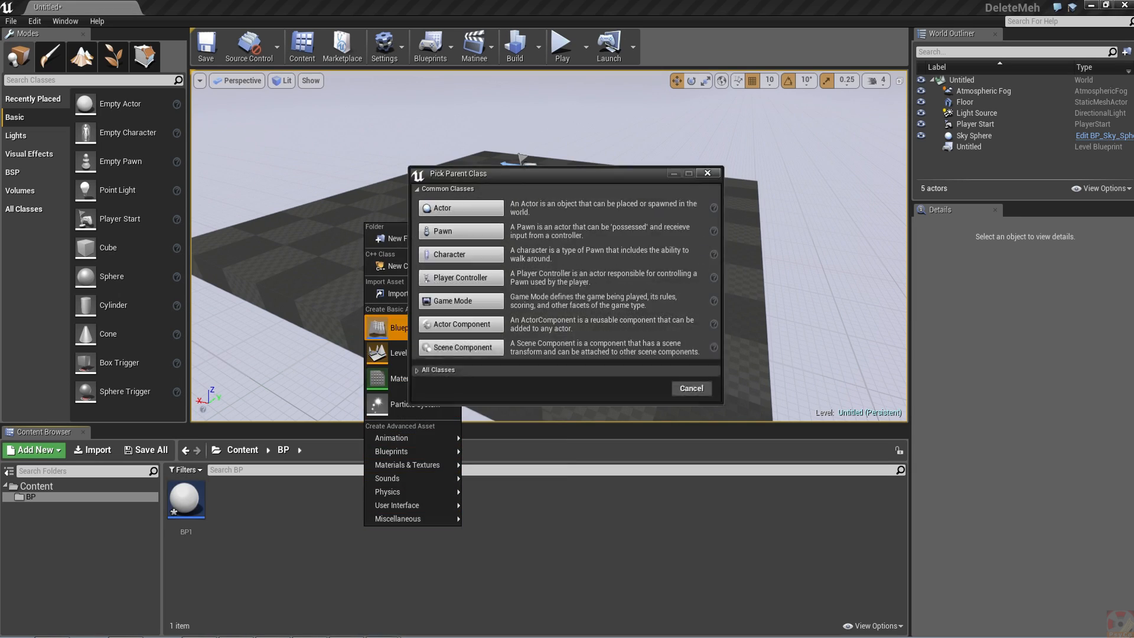
pyautogui.click(442, 209)
pyautogui.write('BP2')
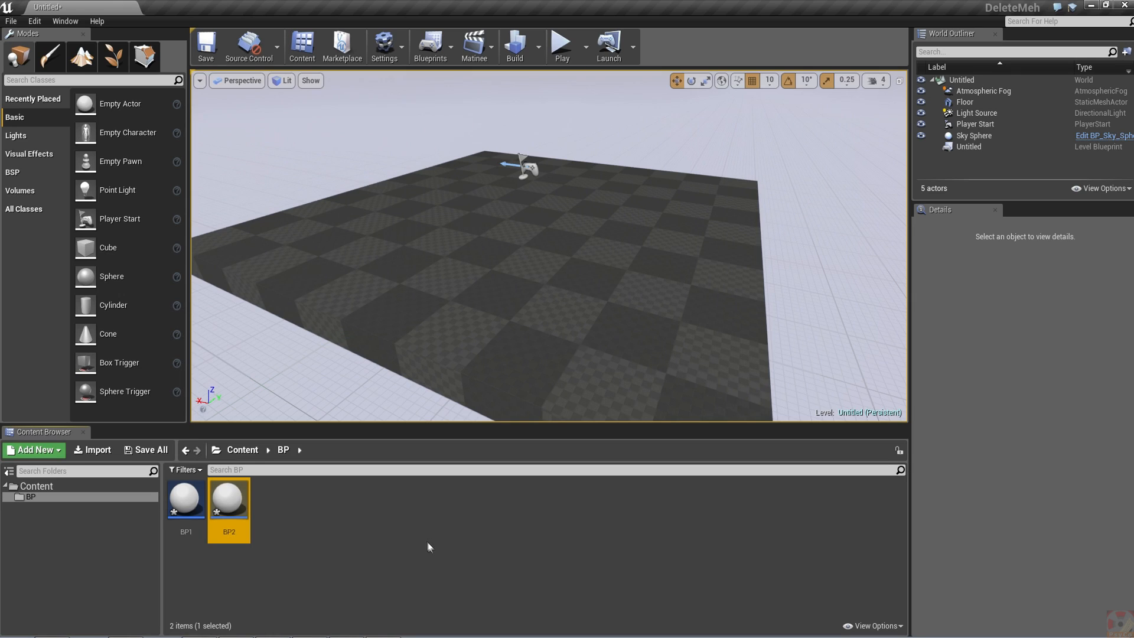
pyautogui.moveTo(185, 499)
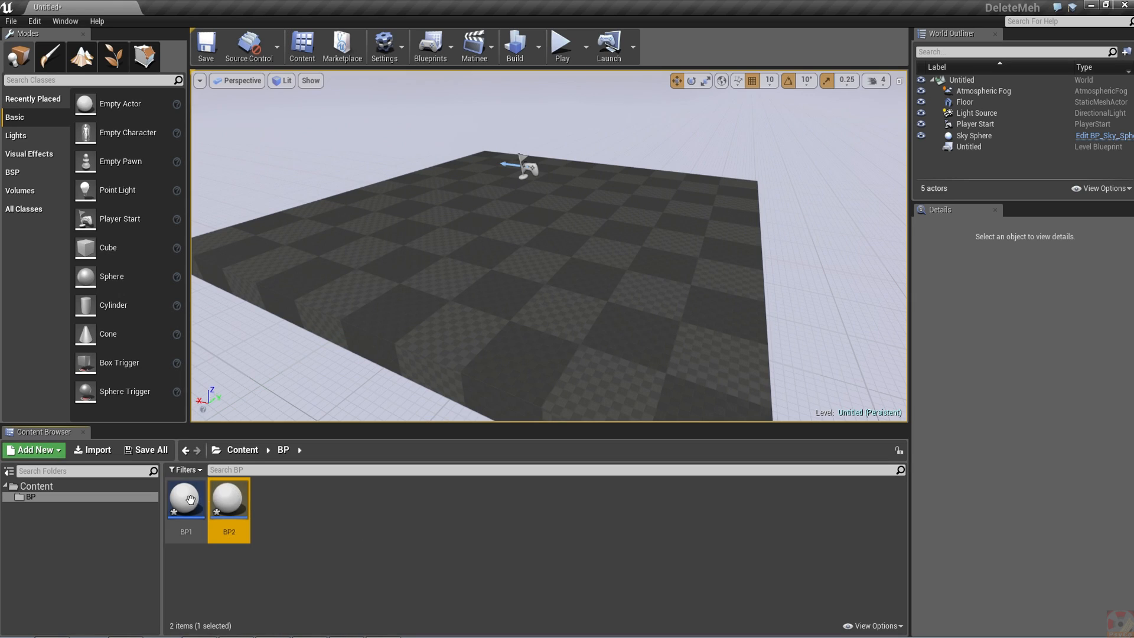
# Open both BP1 and BP2 in the Blueprint editor.
pyautogui.click(185, 497)
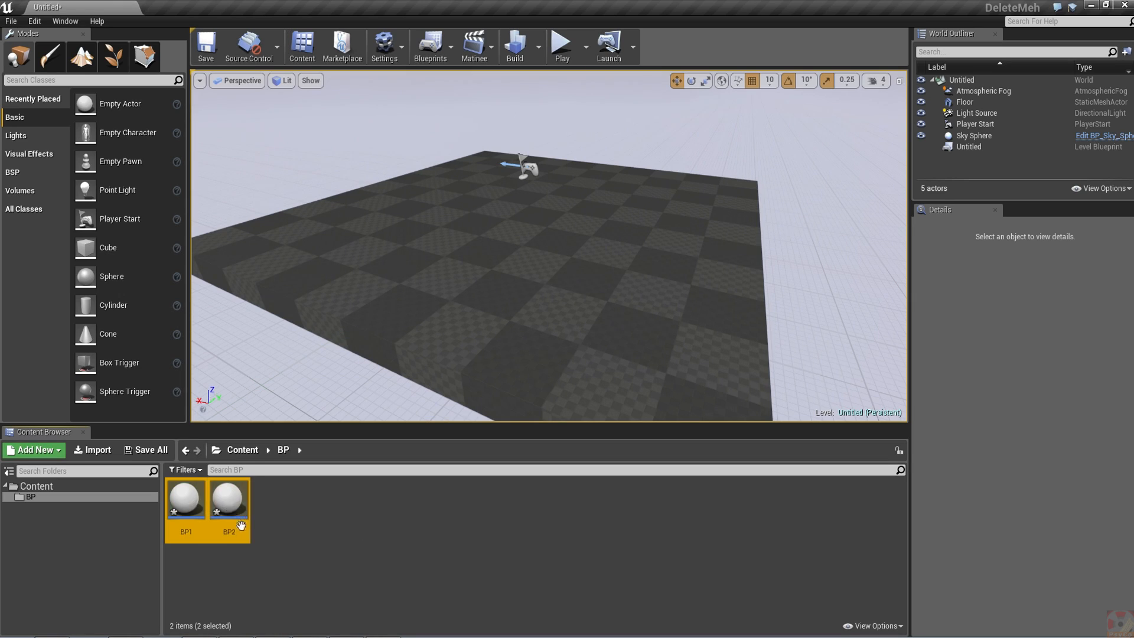
pyautogui.doubleClick(228, 498)
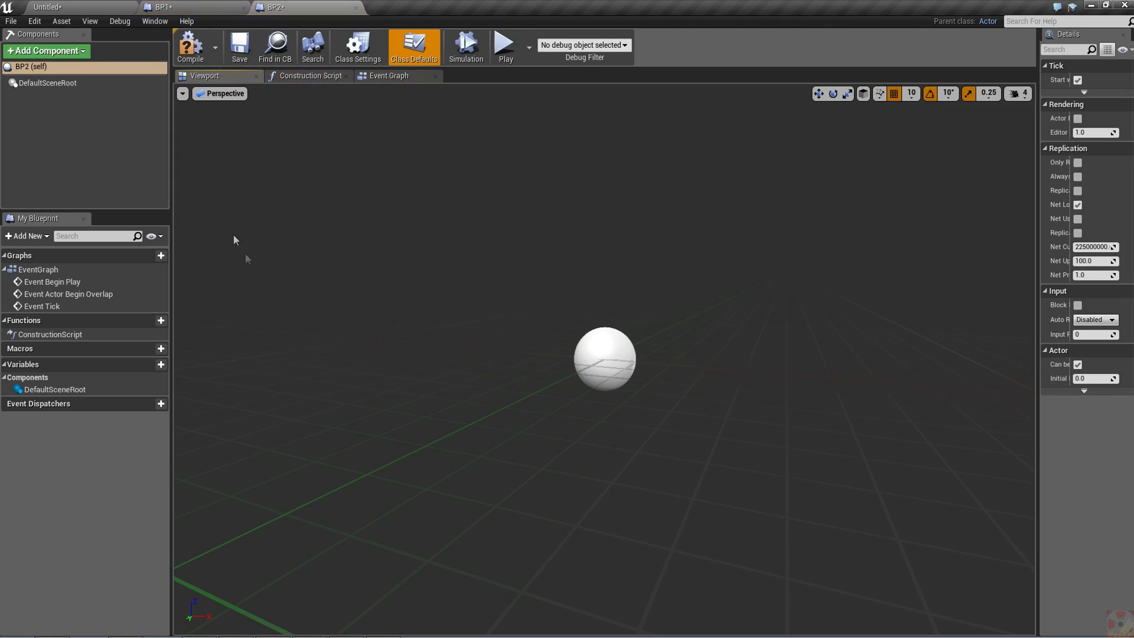
pyautogui.click(163, 6)
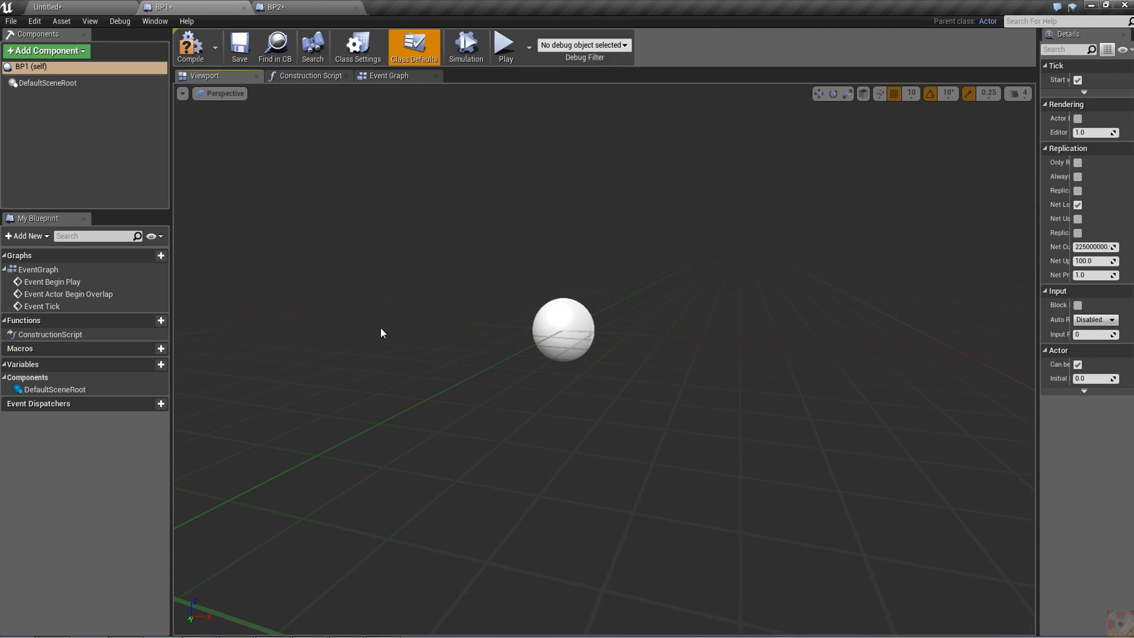
pyautogui.moveTo(296, 180)
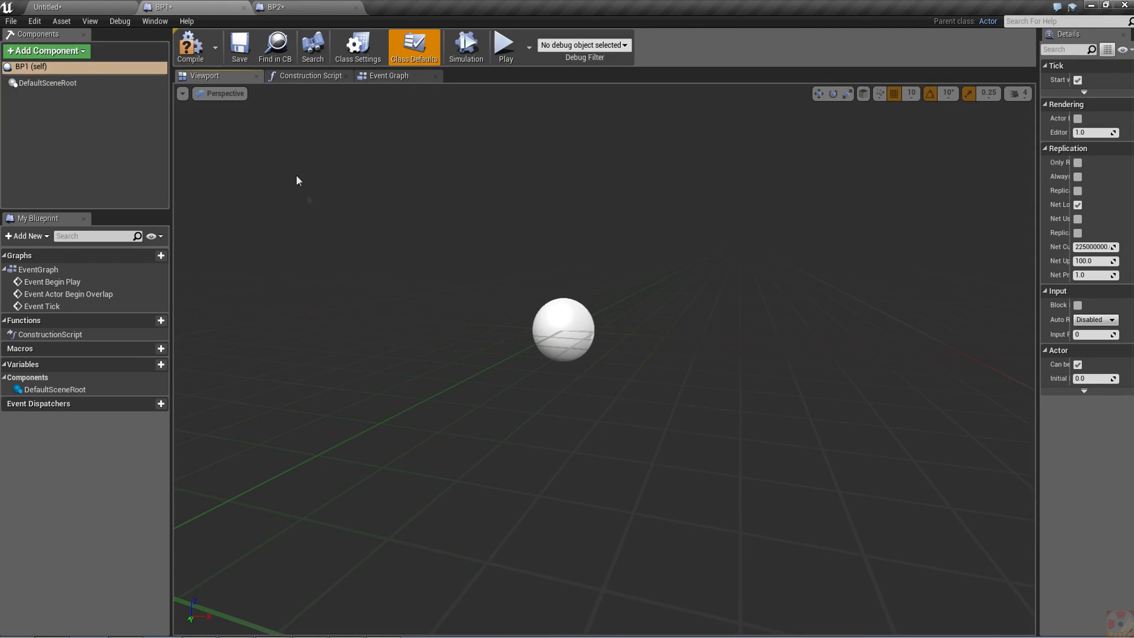
pyautogui.click(190, 48)
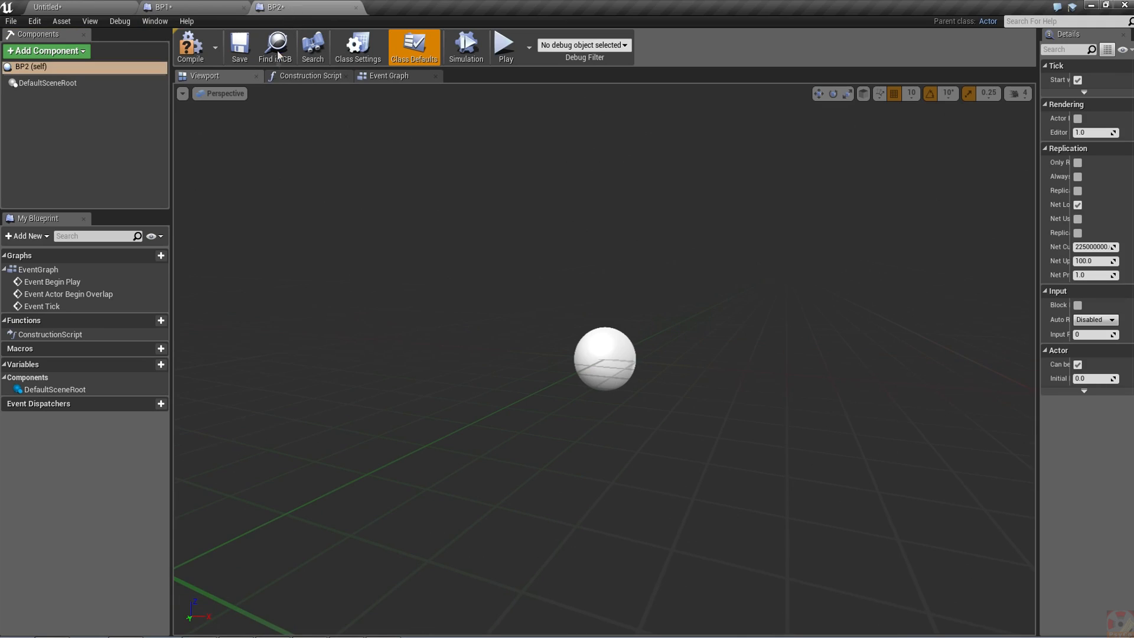
# Add a Billboard component to BP2 and place BP2 in the level.
pyautogui.click(46, 52)
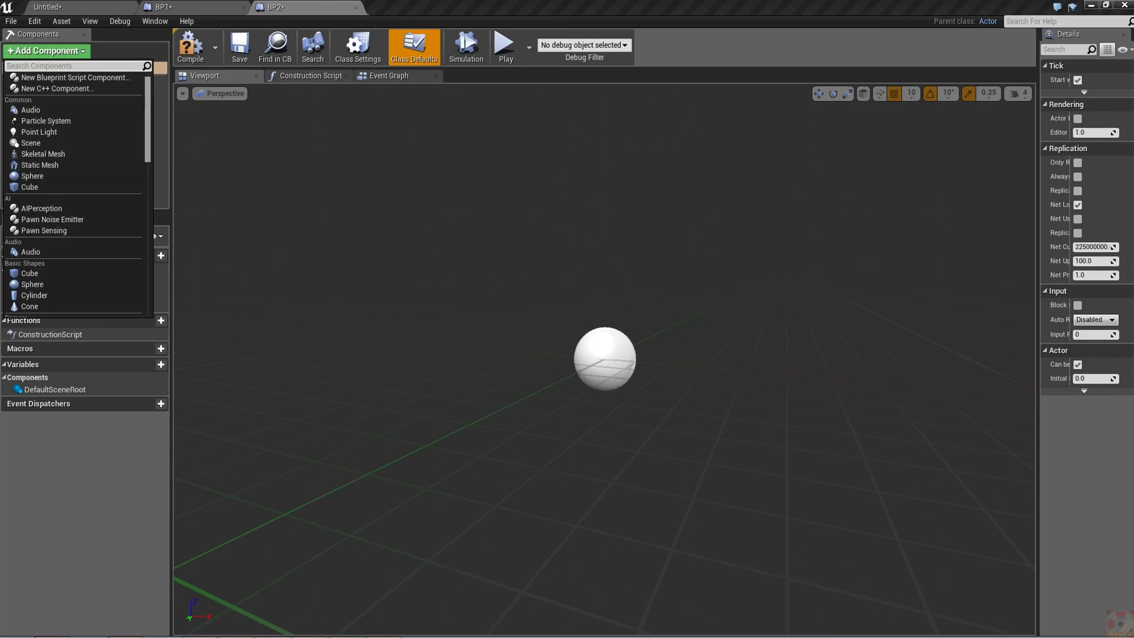
pyautogui.write('bi')
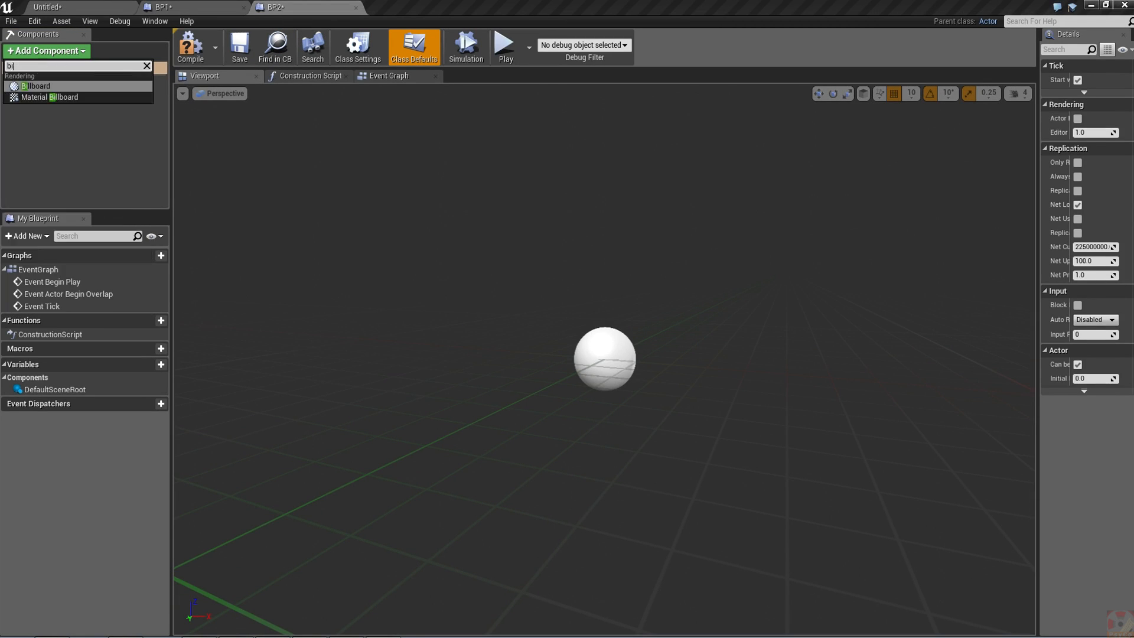
pyautogui.click(36, 86)
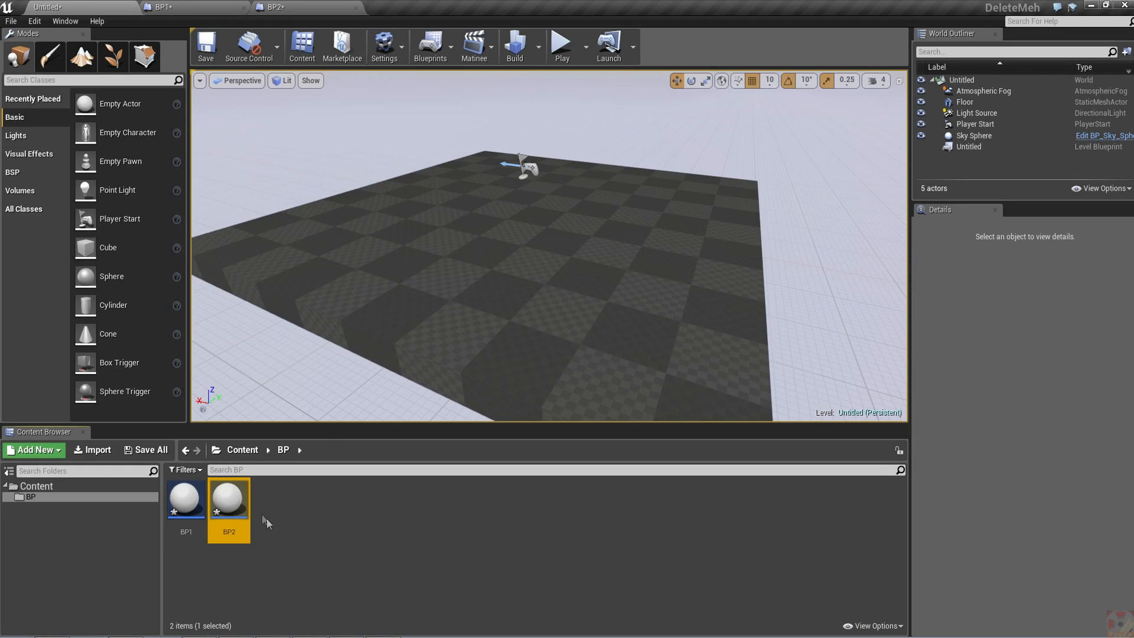
pyautogui.moveTo(230, 499); pyautogui.dragTo(731, 177)
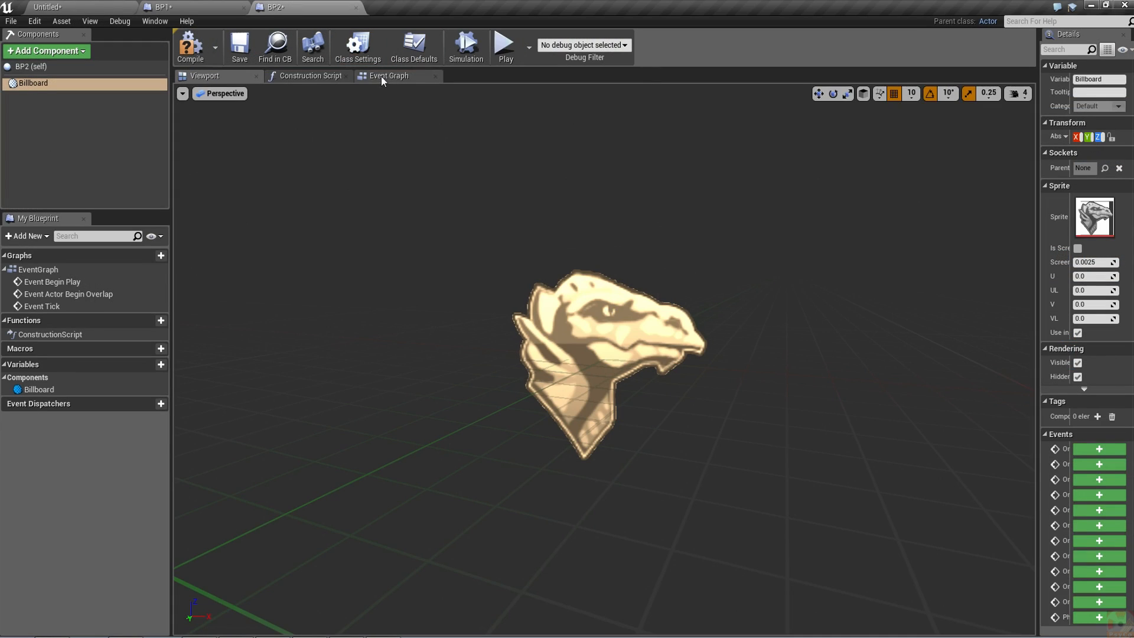
# Add a custom event named Cannon to BP2's Event Graph, followed by a Print String.
pyautogui.click(389, 75)
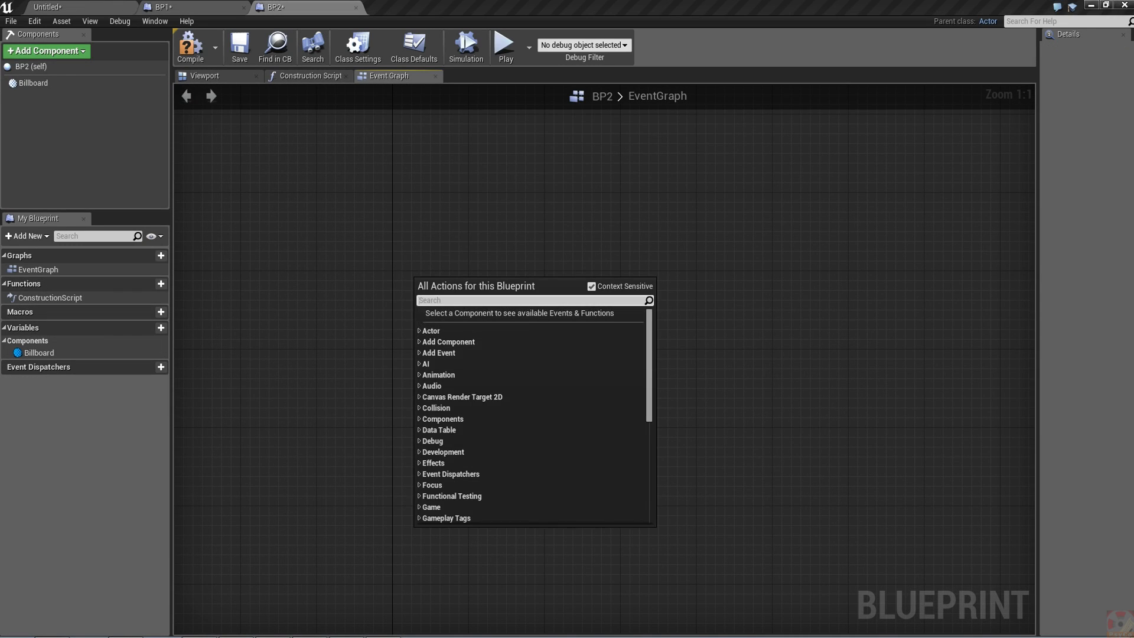
pyautogui.write('cust')
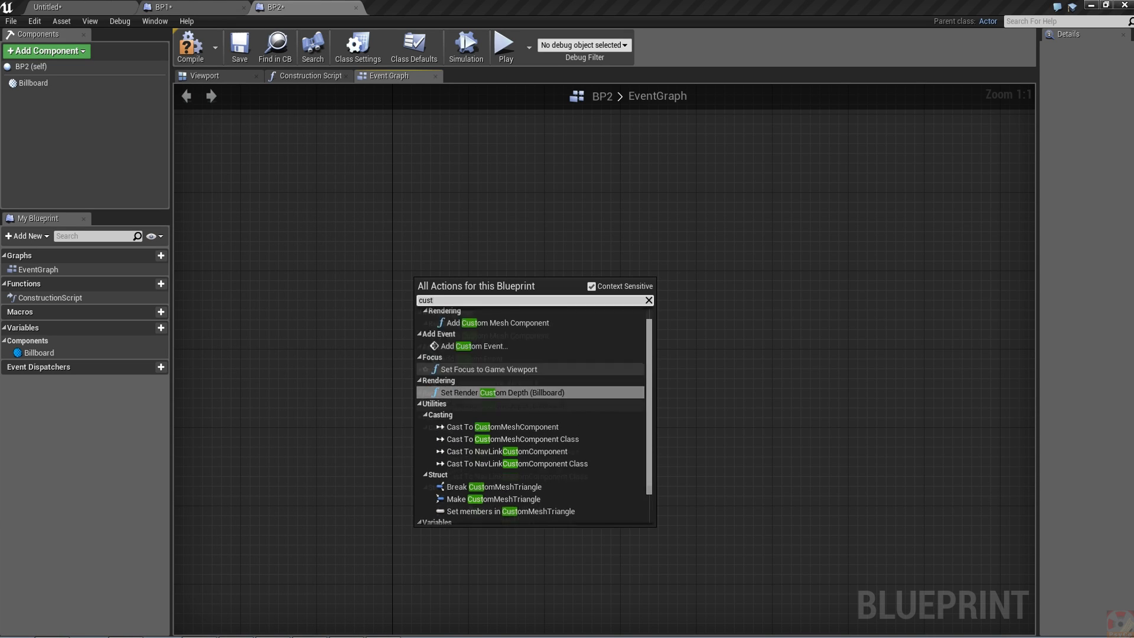
pyautogui.click(474, 345)
pyautogui.write('Cannon')
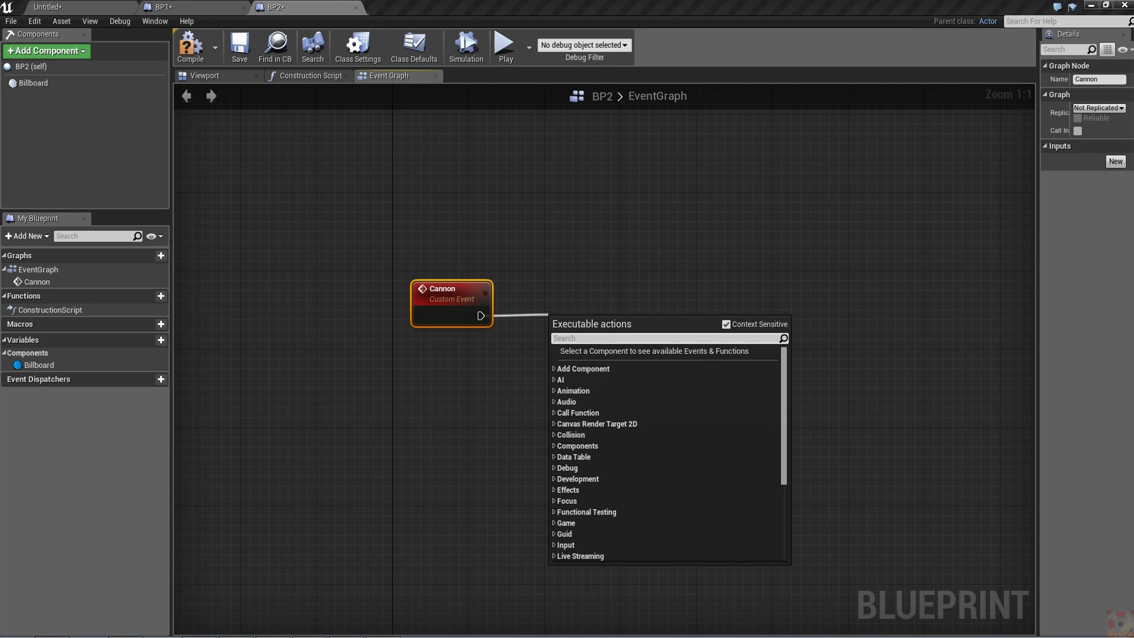
pyautogui.click(579, 360)
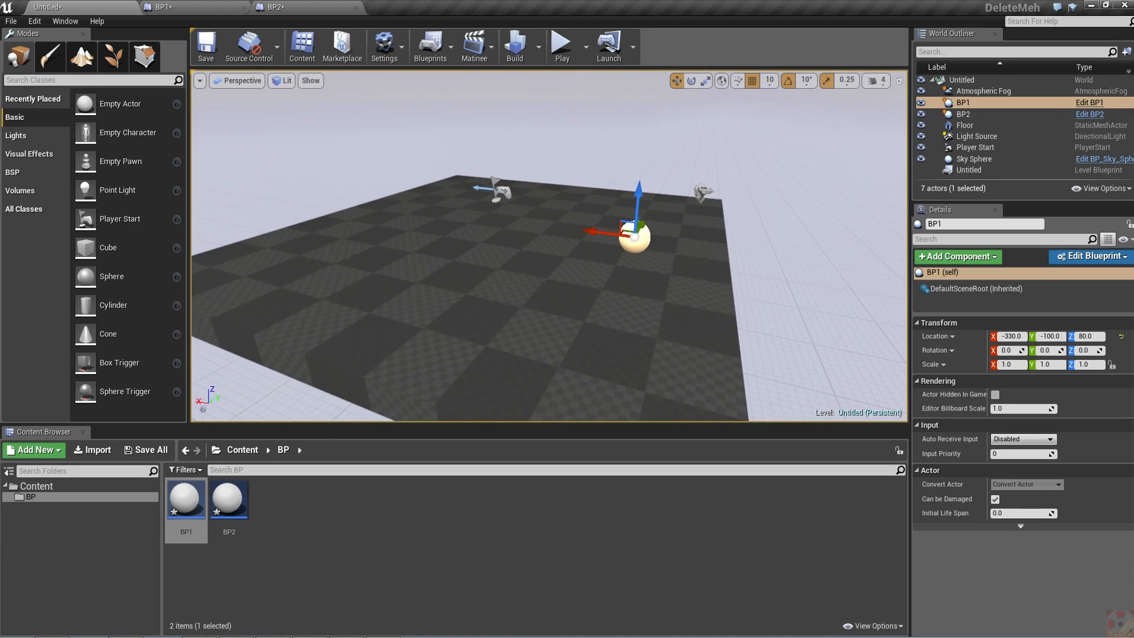
# Set BP2's first Print String to 'Fuse lit' and the Delay duration to 5.
pyautogui.click(273, 6)
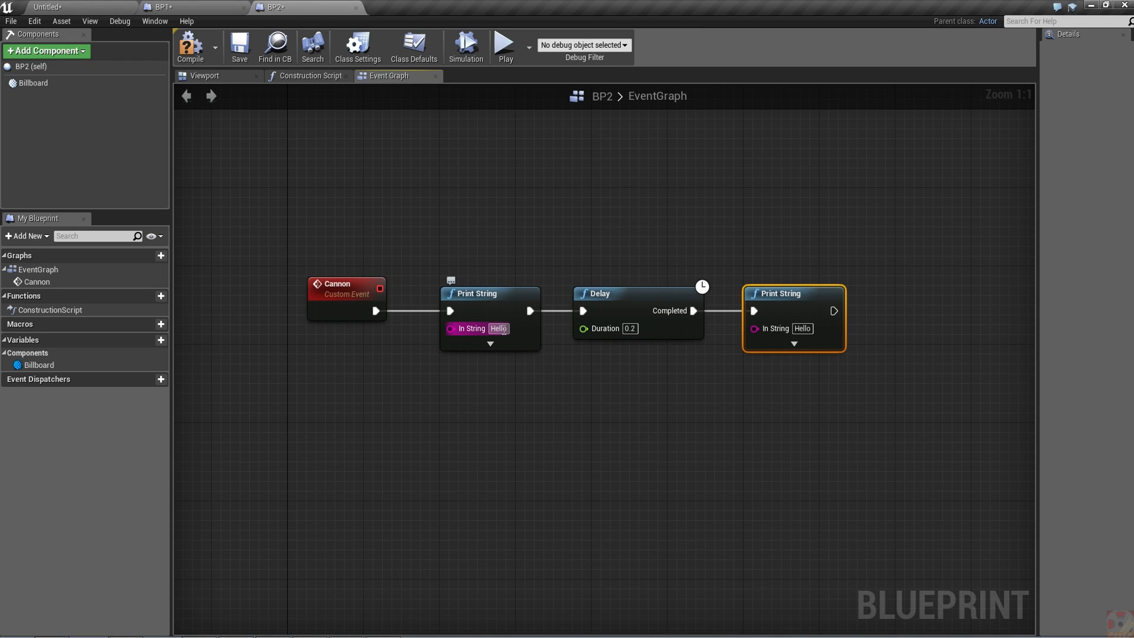
pyautogui.doubleClick(498, 328)
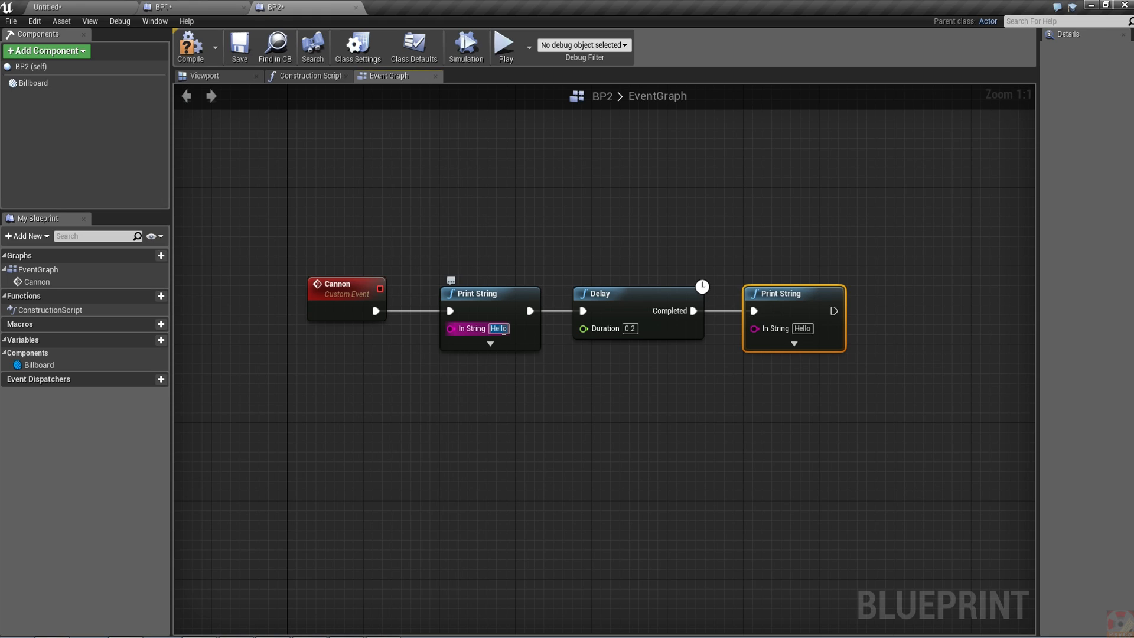
pyautogui.write('Fuse lit')
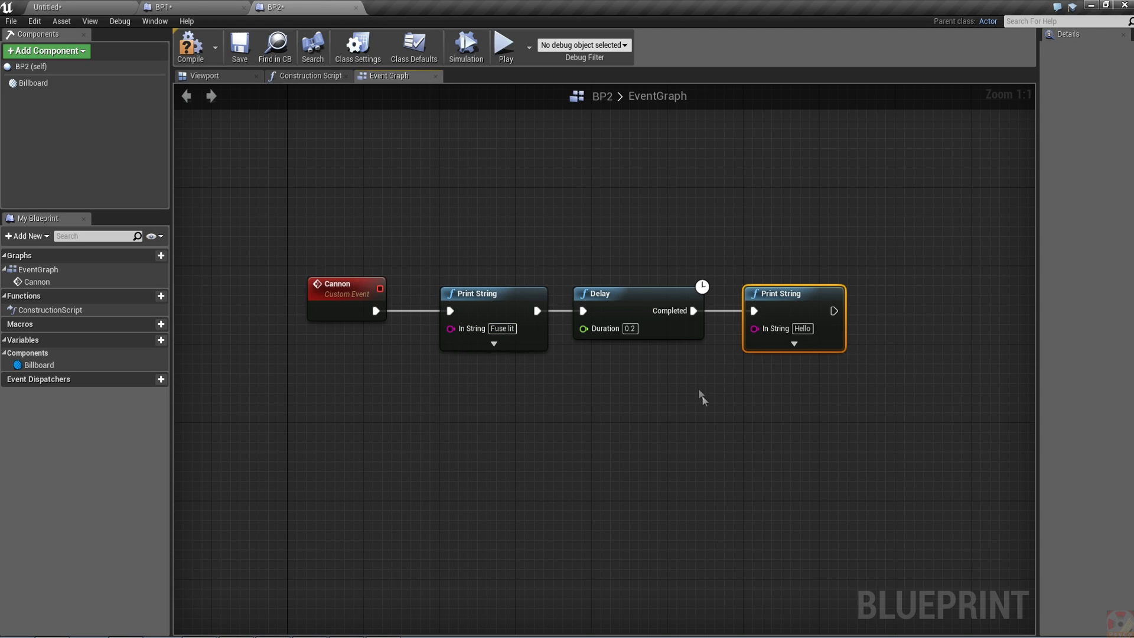
pyautogui.click(631, 329)
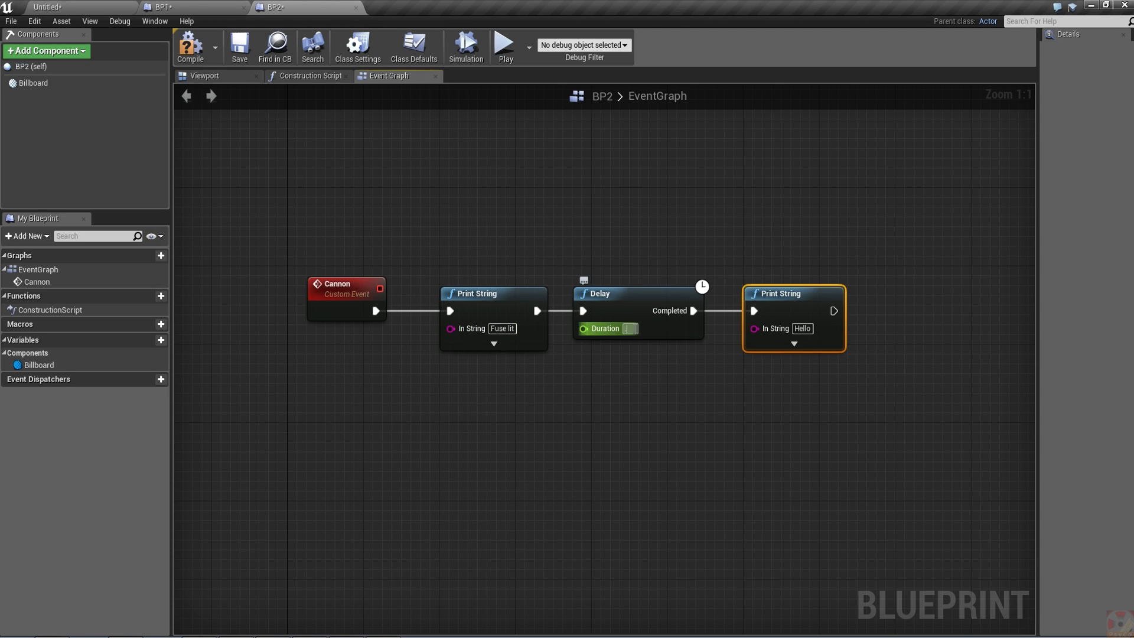
pyautogui.write('5')
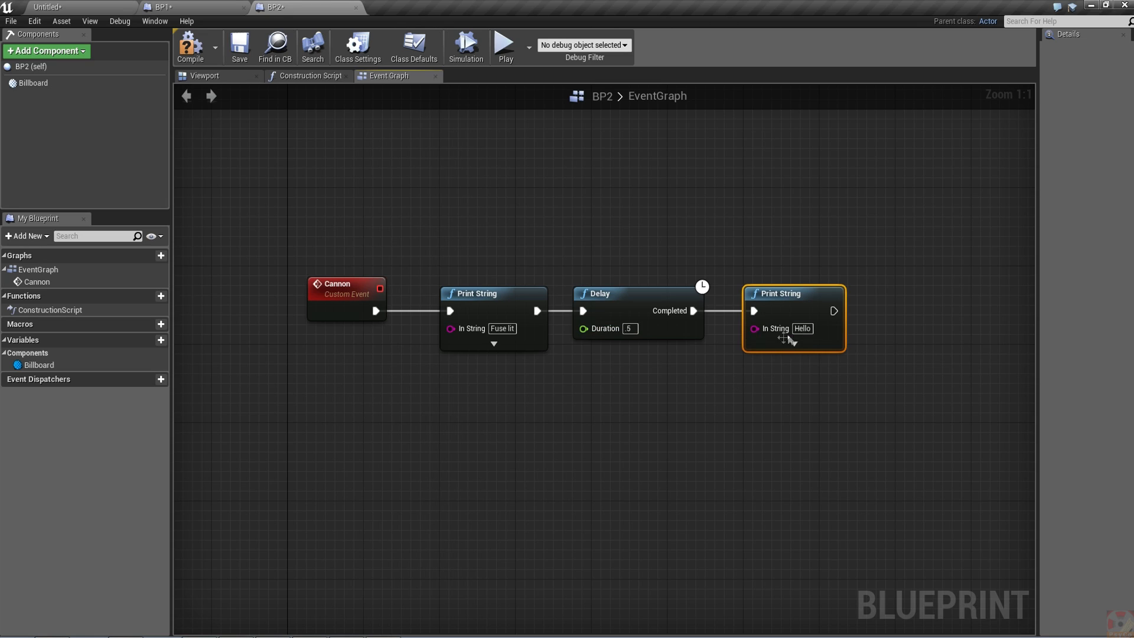
pyautogui.click(803, 328)
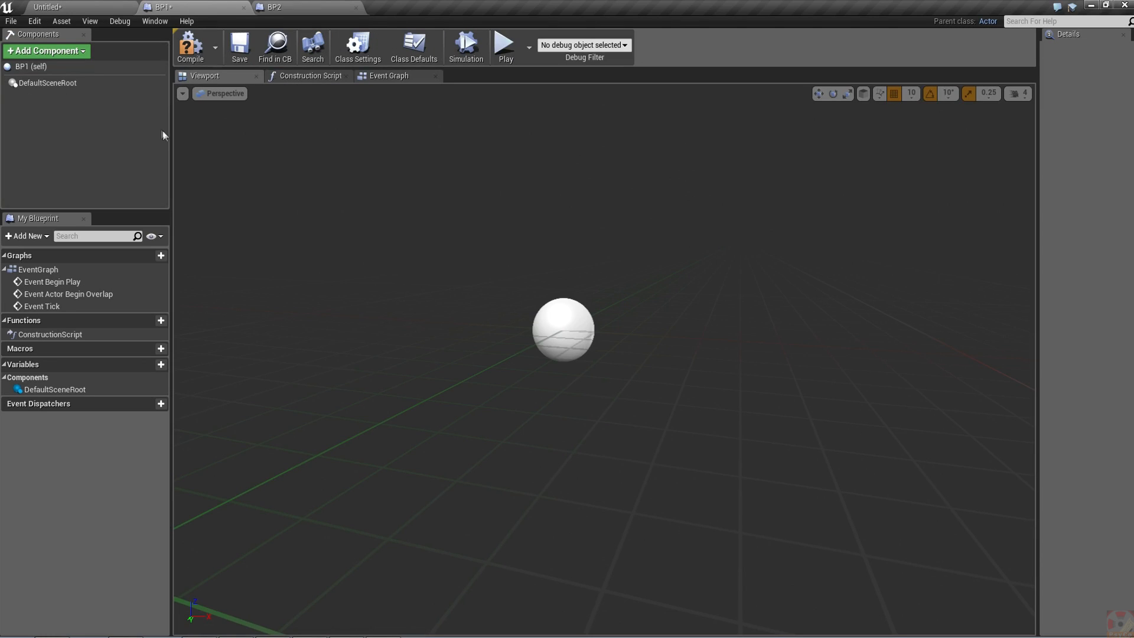
# Add a Box collision component to BP1 with extents of 100 on X, Y and Z.
pyautogui.click(46, 51)
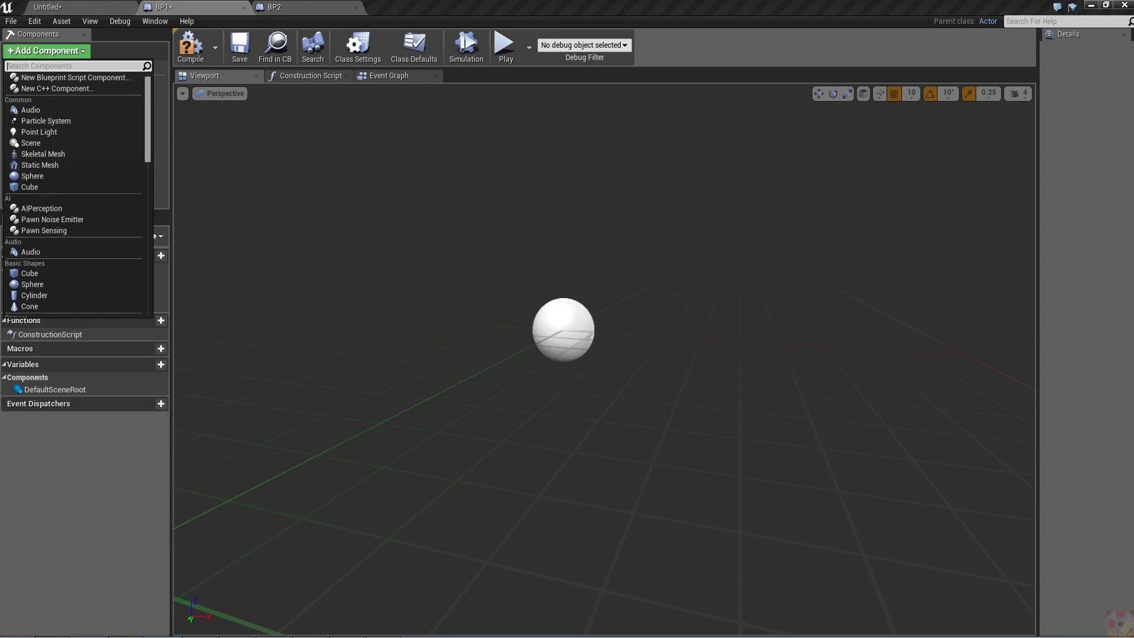
pyautogui.write('box')
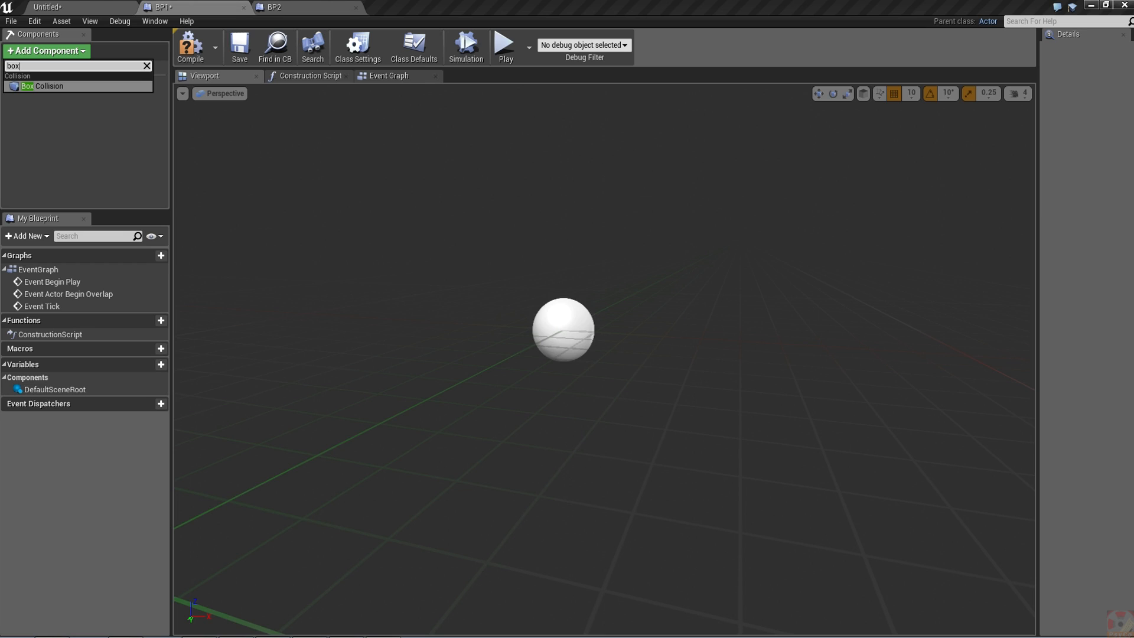
pyautogui.click(48, 86)
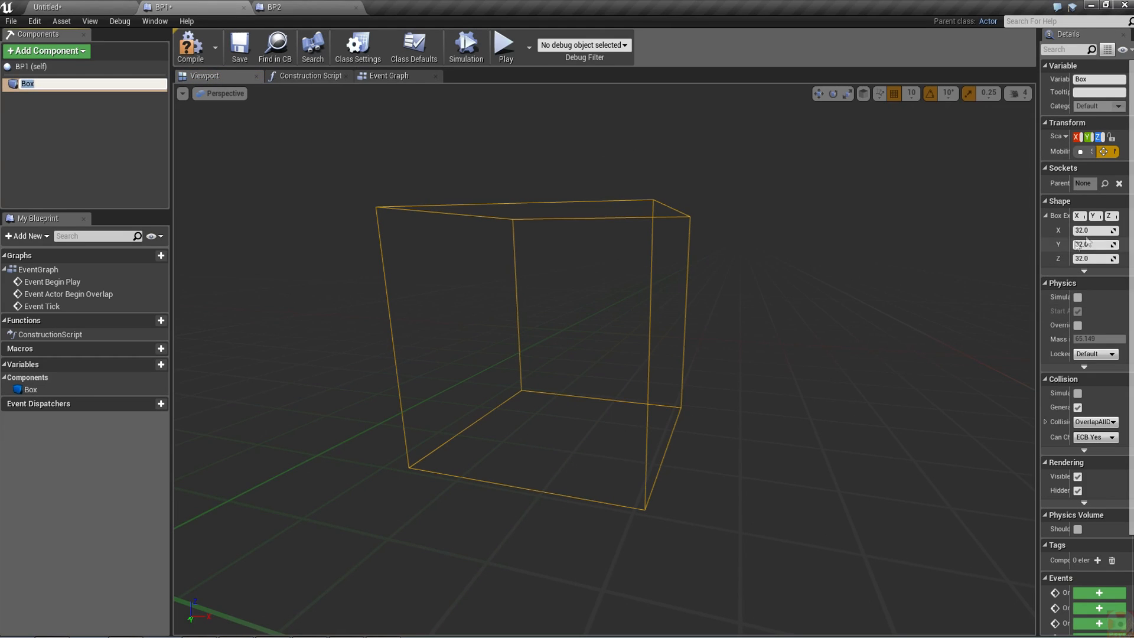
pyautogui.click(1095, 230)
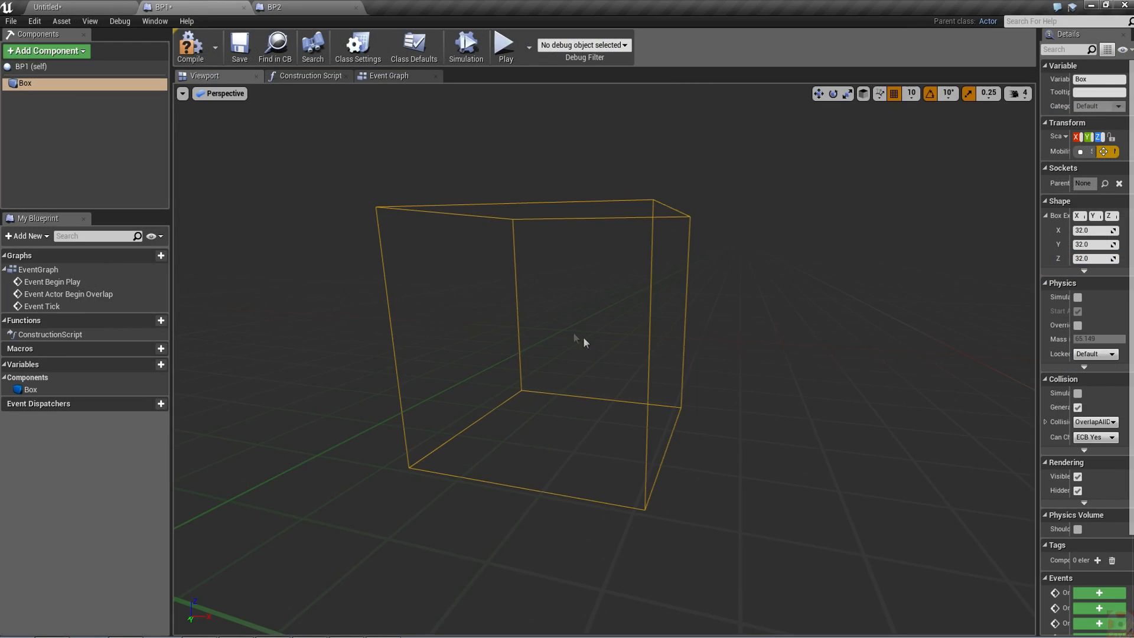
pyautogui.click(1095, 230)
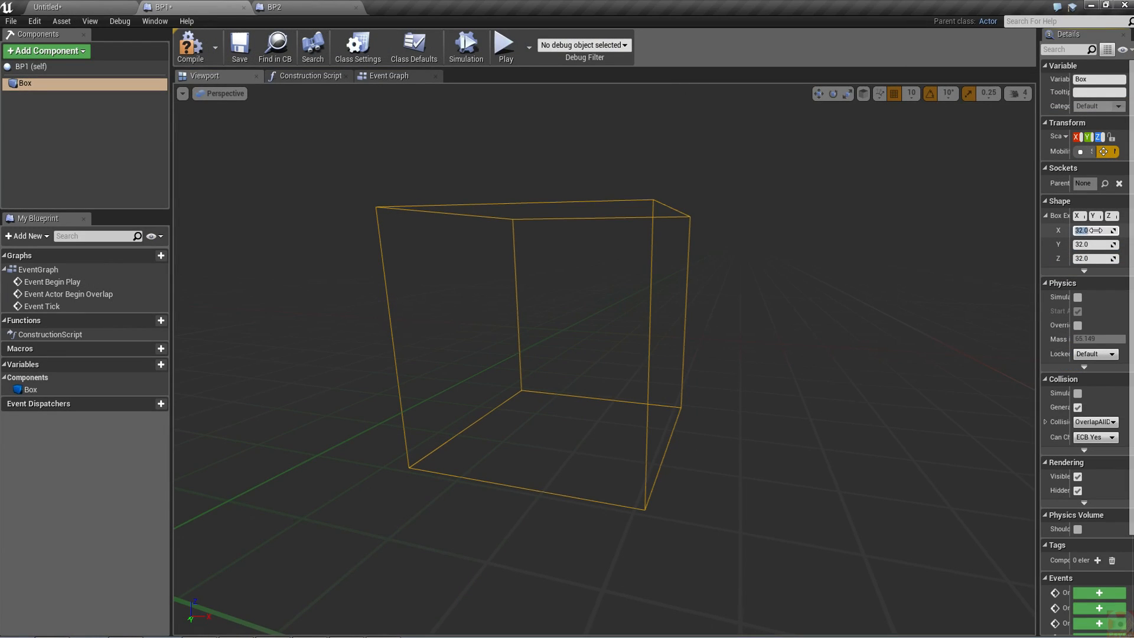
pyautogui.write('100')
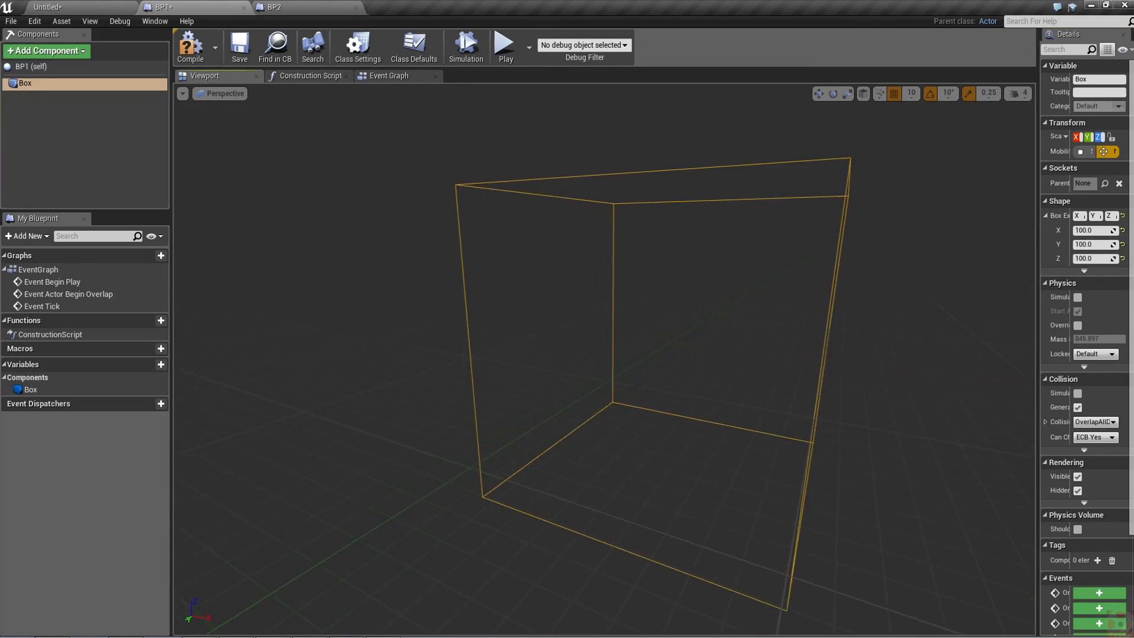
pyautogui.click(390, 75)
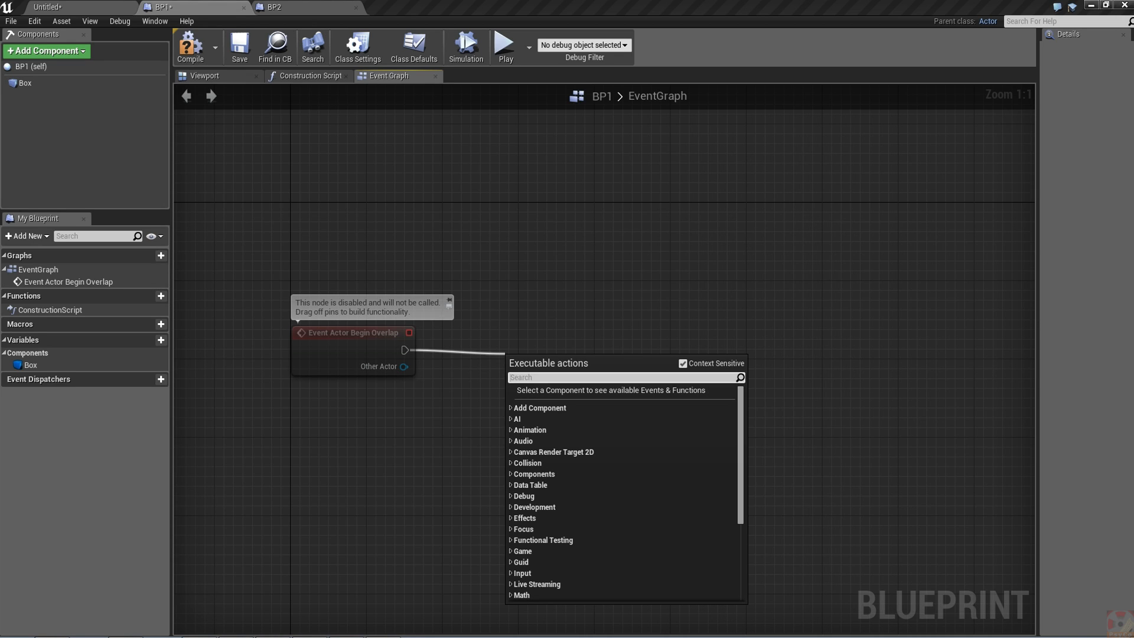
# Chain a countdown Print String and a 3.2-second Delay after BP1's Begin Overlap event.
pyautogui.write('pr')
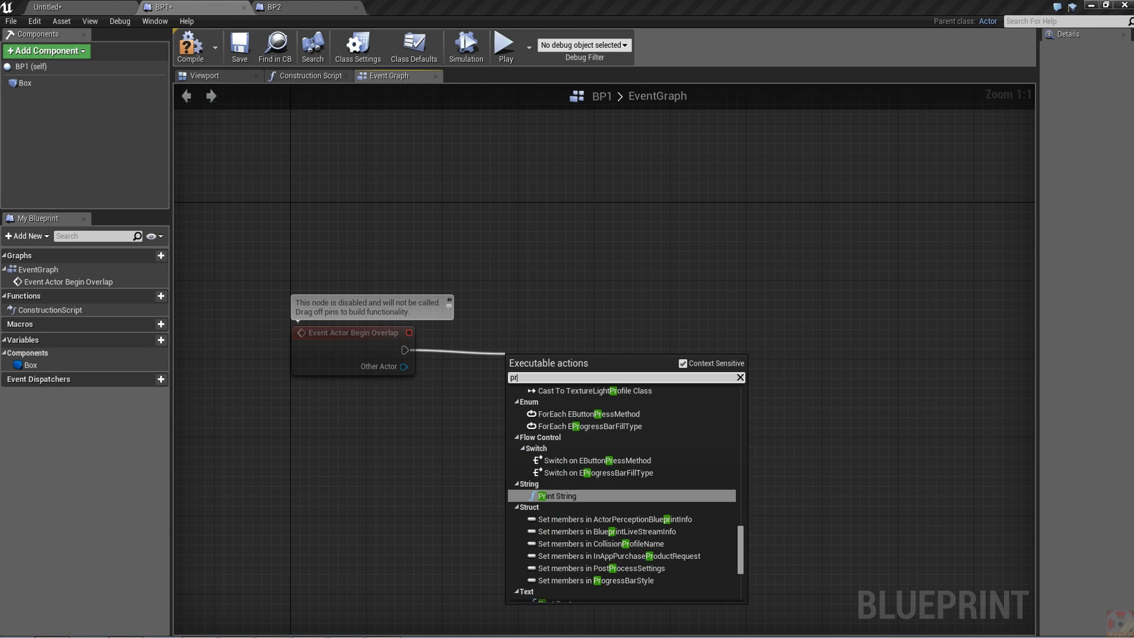
pyautogui.click(557, 495)
pyautogui.write('delay')
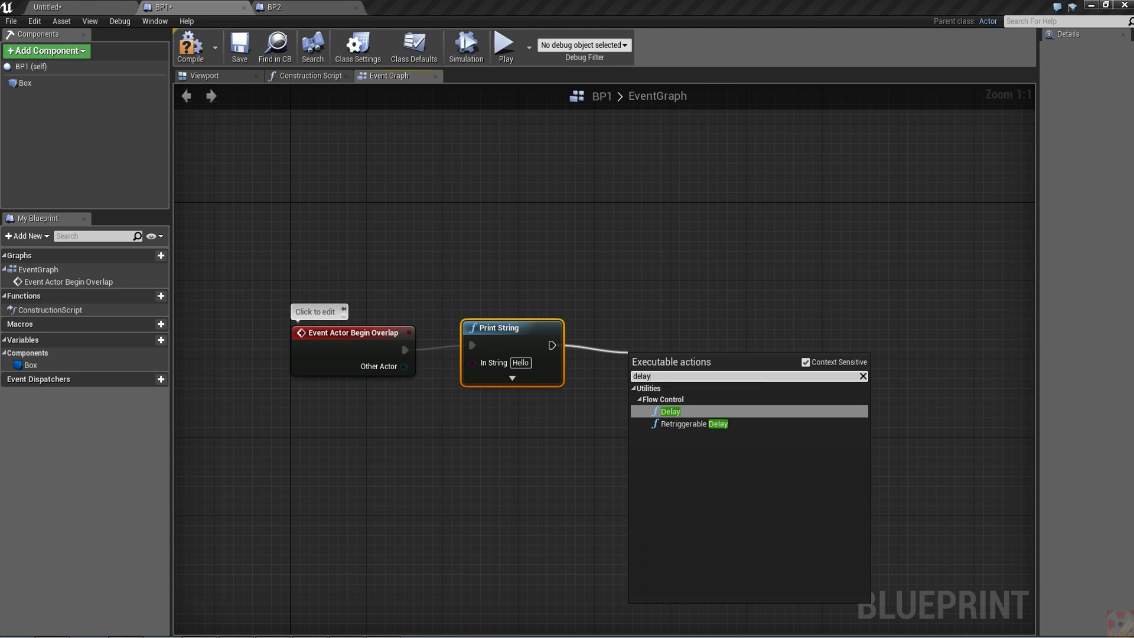
pyautogui.click(670, 411)
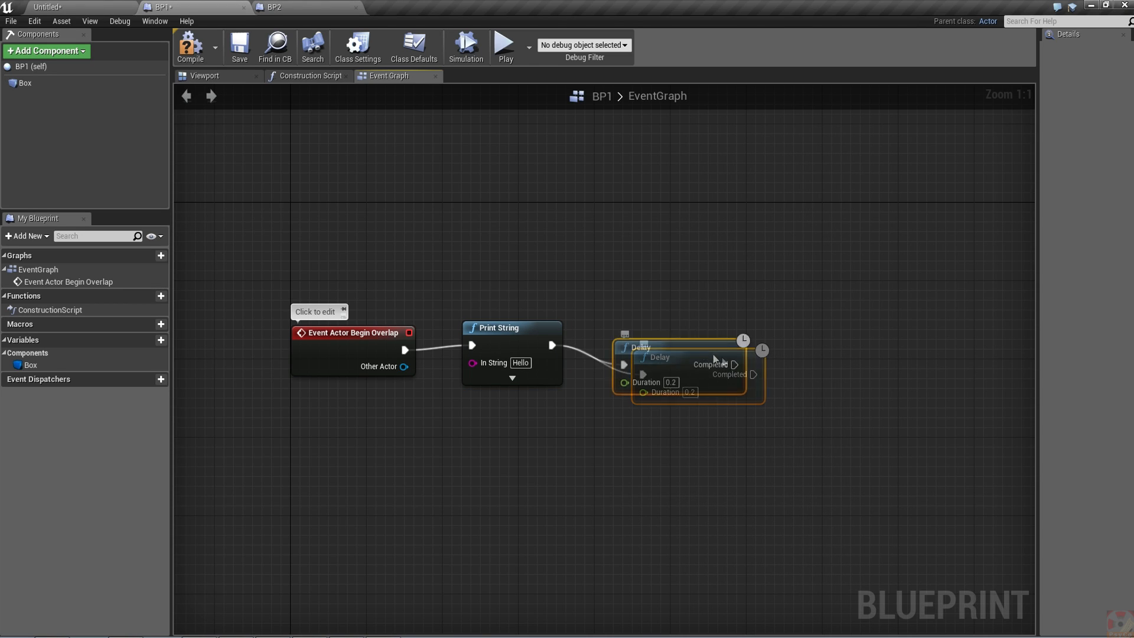
pyautogui.moveTo(683, 361); pyautogui.dragTo(648, 351)
pyautogui.write('Armin...Firing in 3... 2... 1 ...')
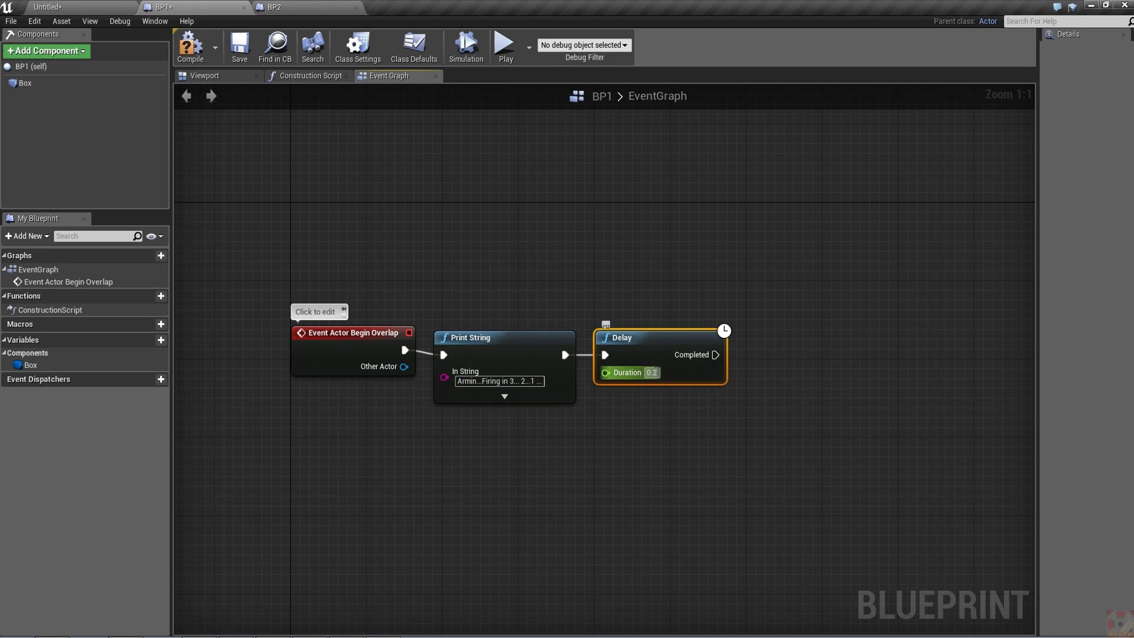
pyautogui.write('3.2')
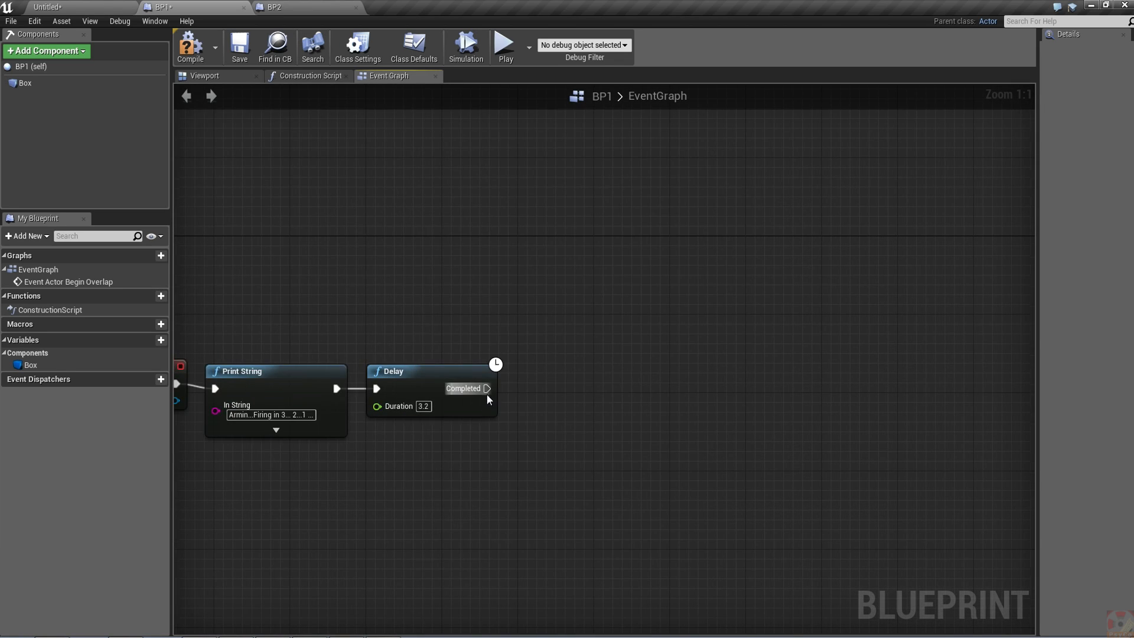
# After the Delay, add a Get All Actors Of Class node with class BP2.
pyautogui.moveTo(488, 389); pyautogui.dragTo(575, 396)
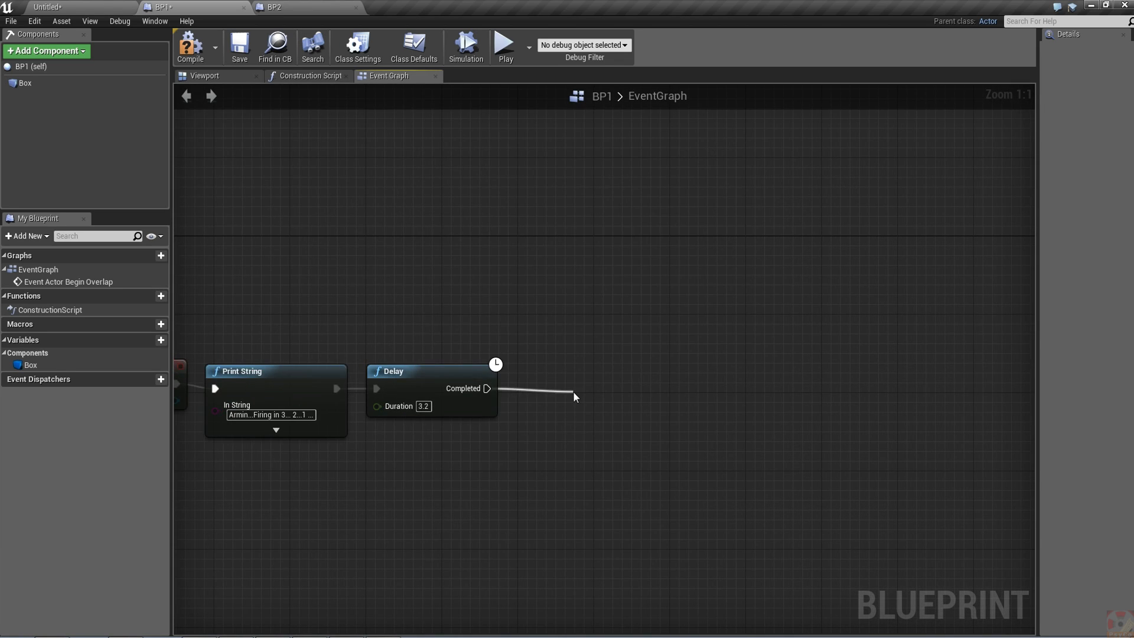
pyautogui.click(575, 397)
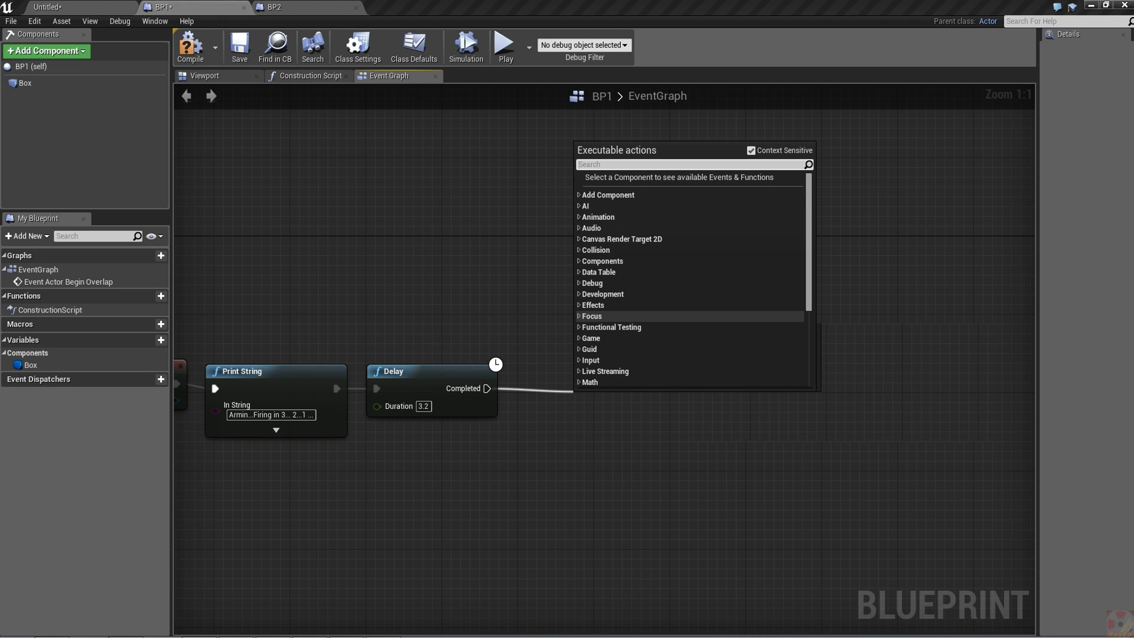
pyautogui.write('get all')
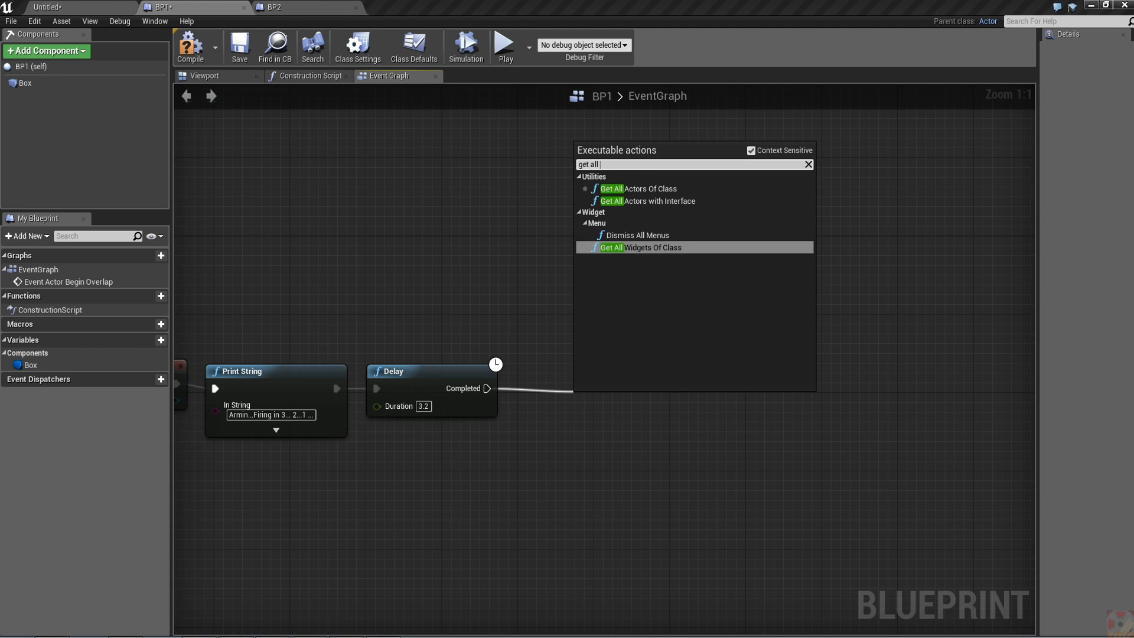
pyautogui.click(637, 188)
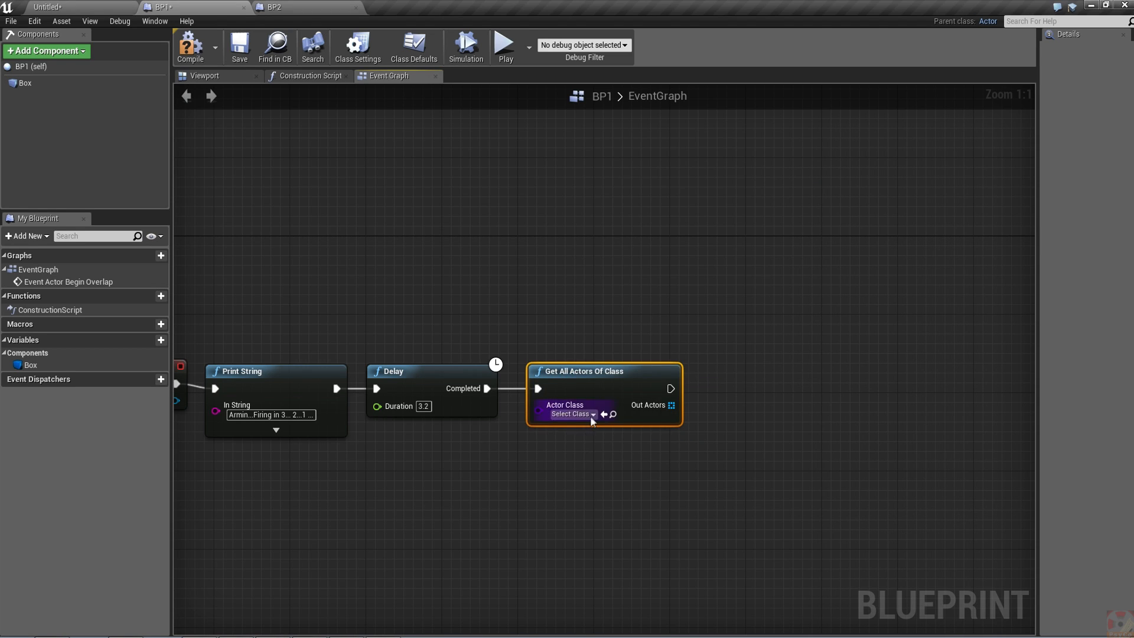
pyautogui.click(571, 414)
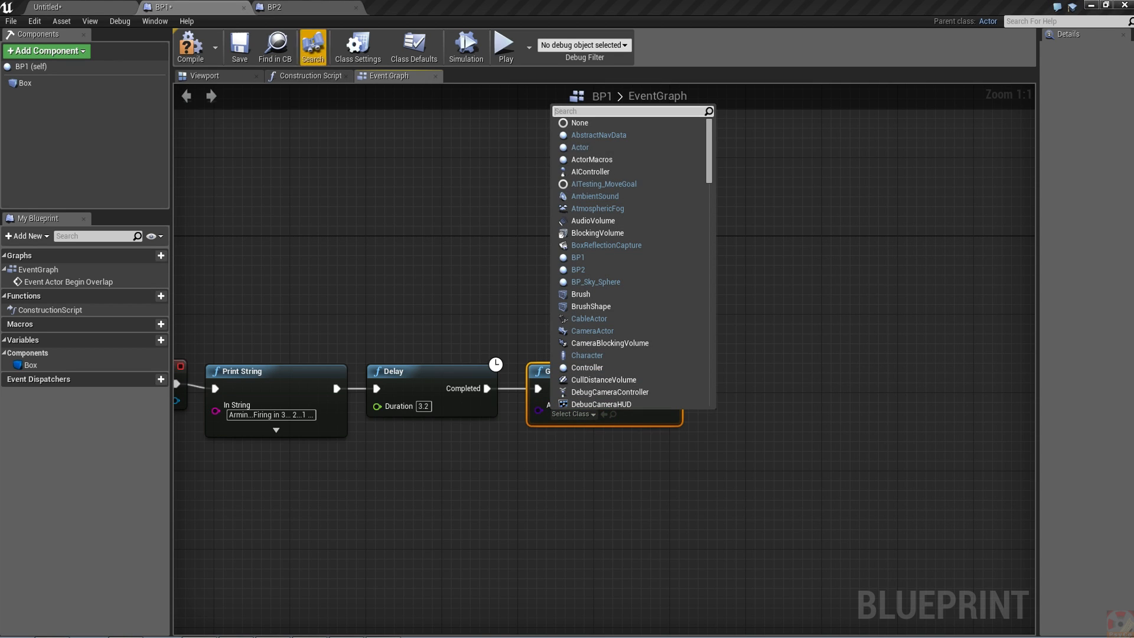
pyautogui.write('b')
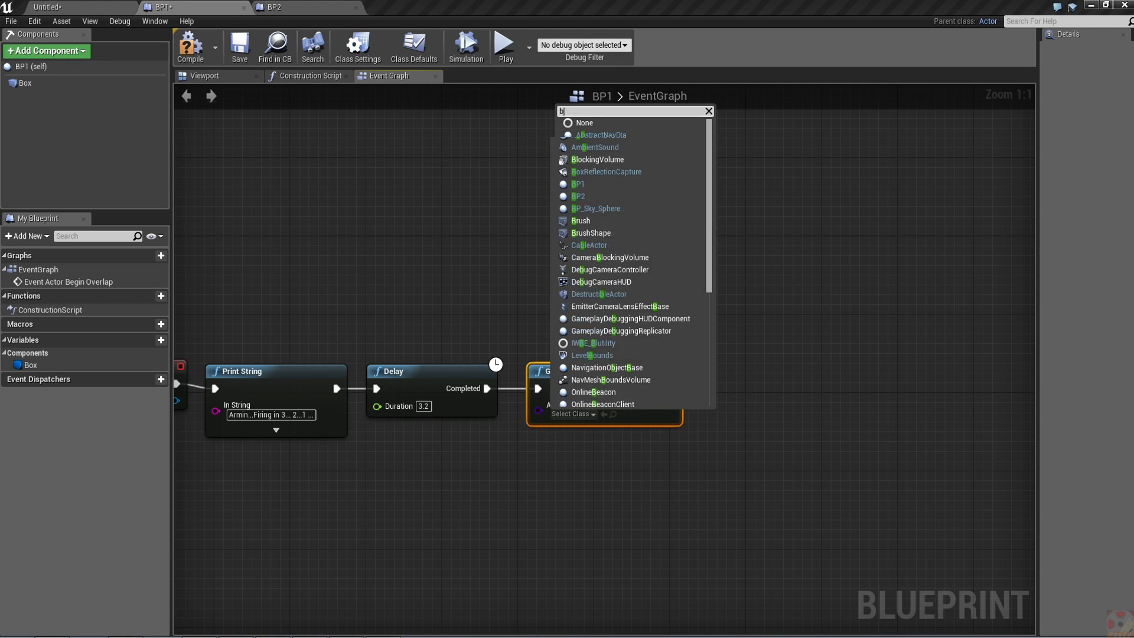
pyautogui.write('p2')
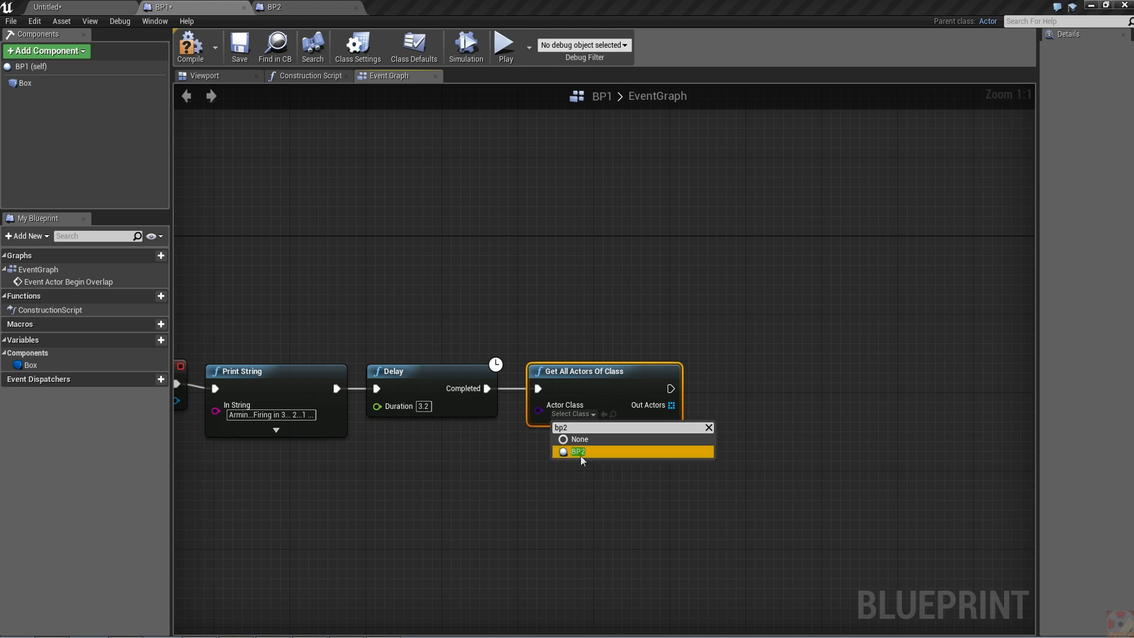
pyautogui.click(577, 450)
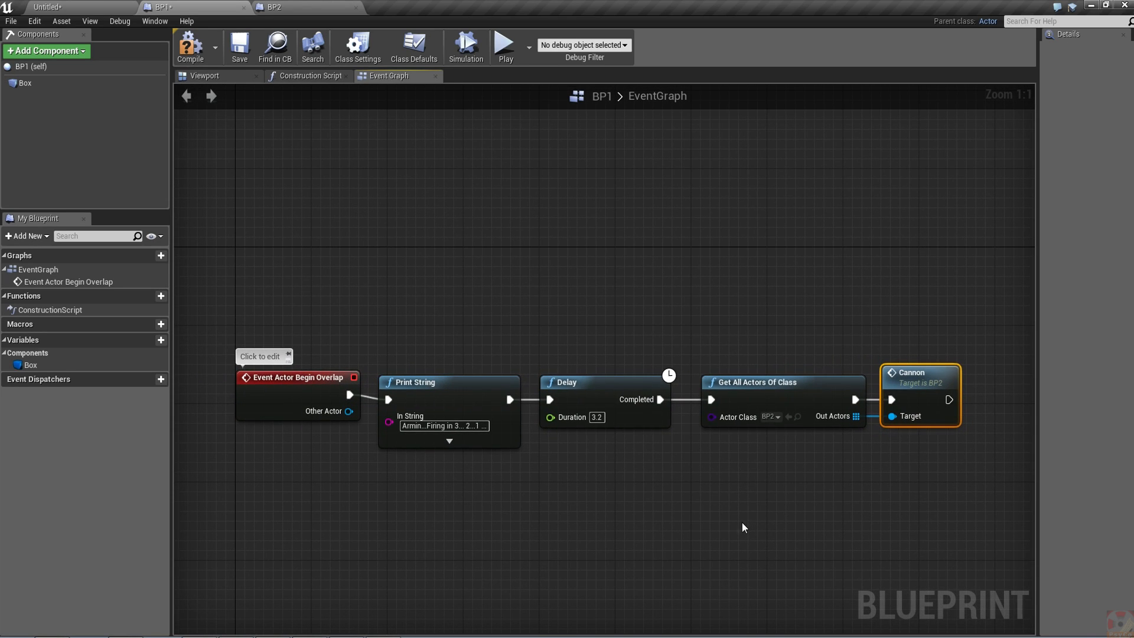
pyautogui.moveTo(444, 399)
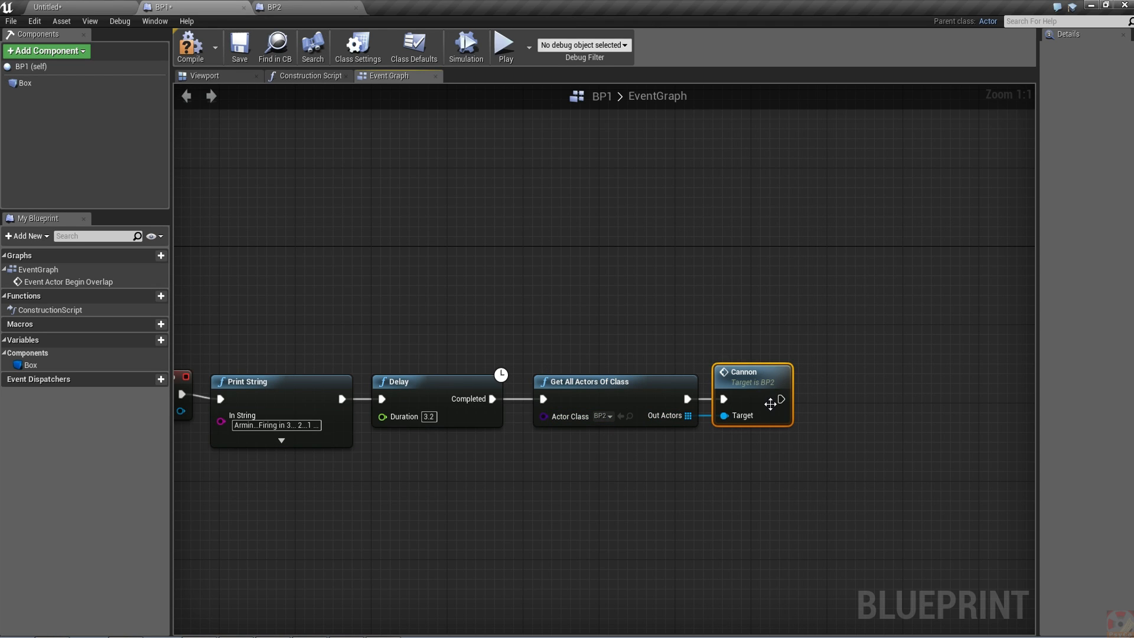
# Check BP2's Cannon event graph, then go back to the level editor.
pyautogui.click(274, 7)
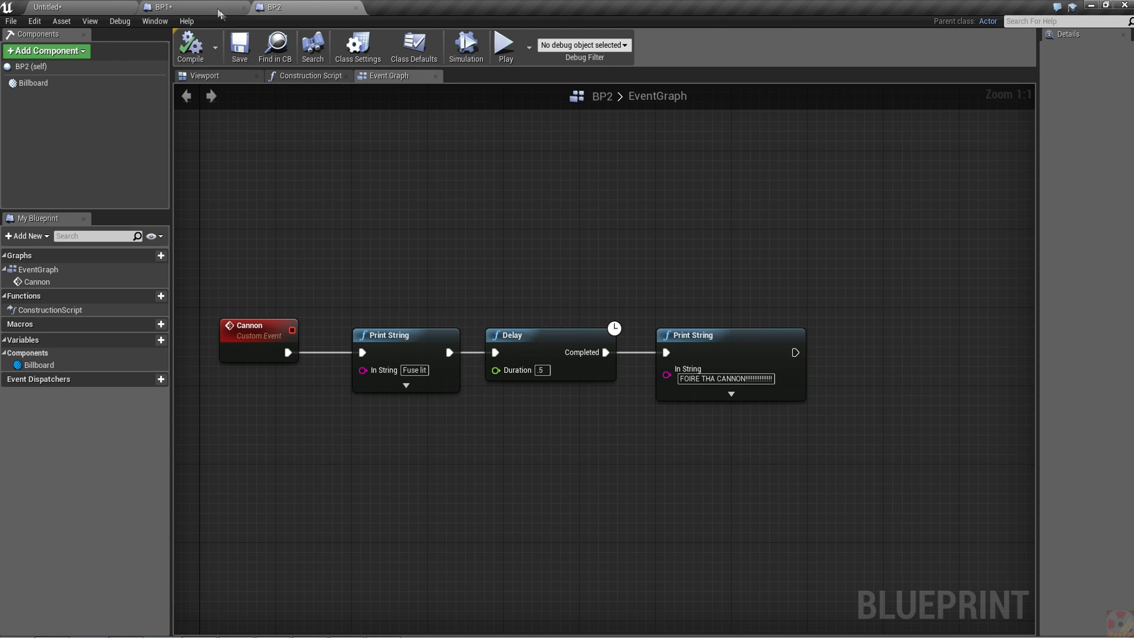
pyautogui.click(160, 7)
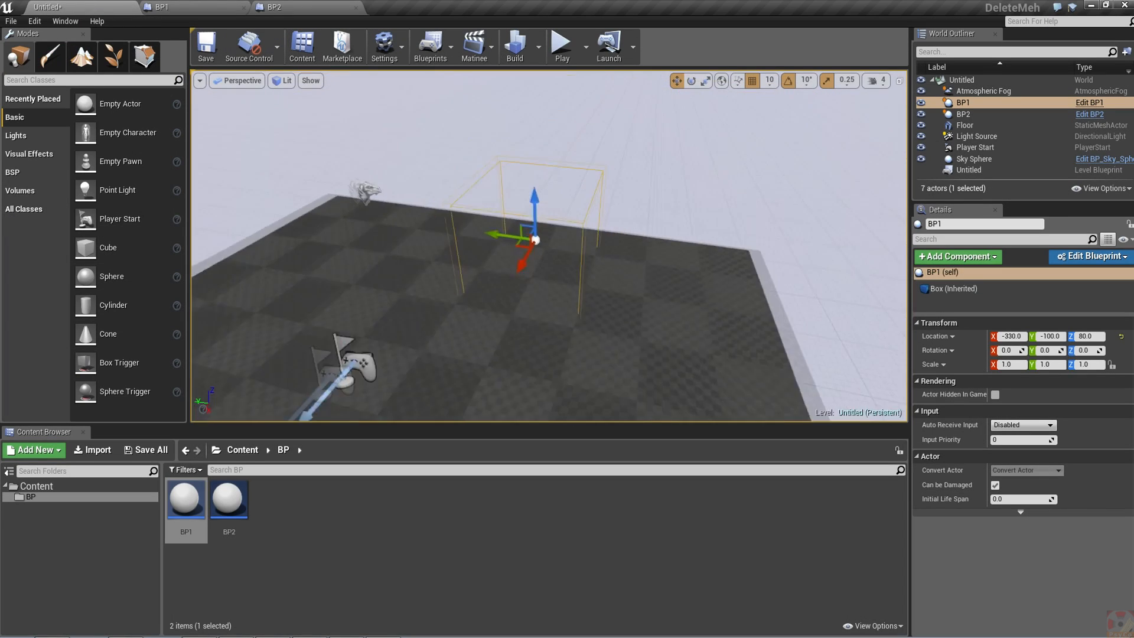
# Raise the BP1 trigger box to -330, 0, 130 and run a short play test.
pyautogui.moveTo(534, 196); pyautogui.dragTo(596, 166)
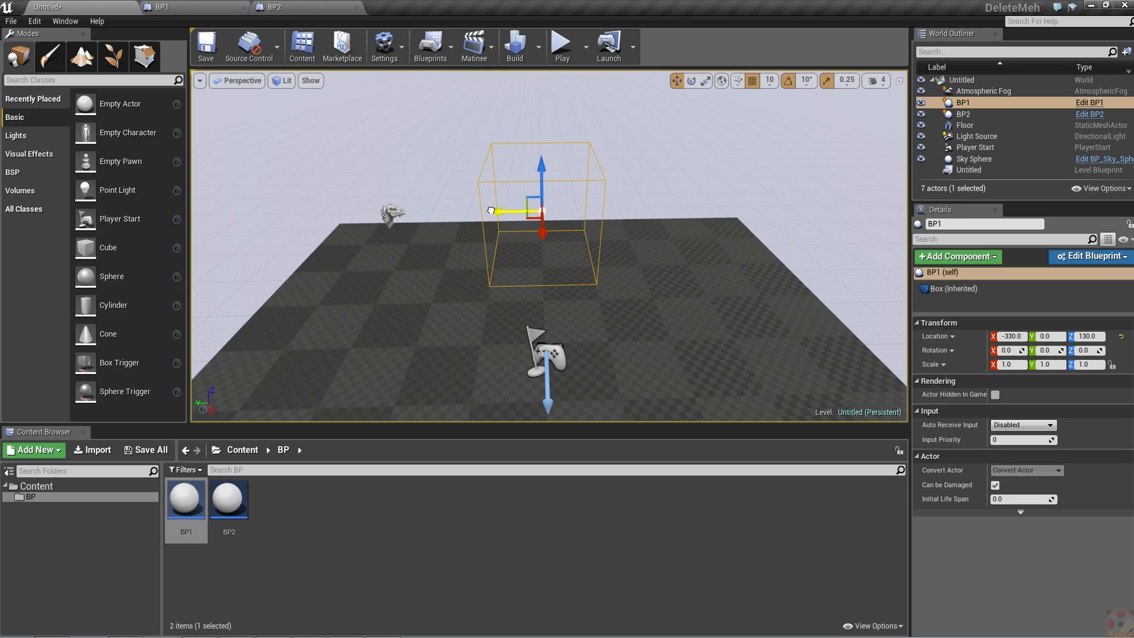
pyautogui.click(11, 172)
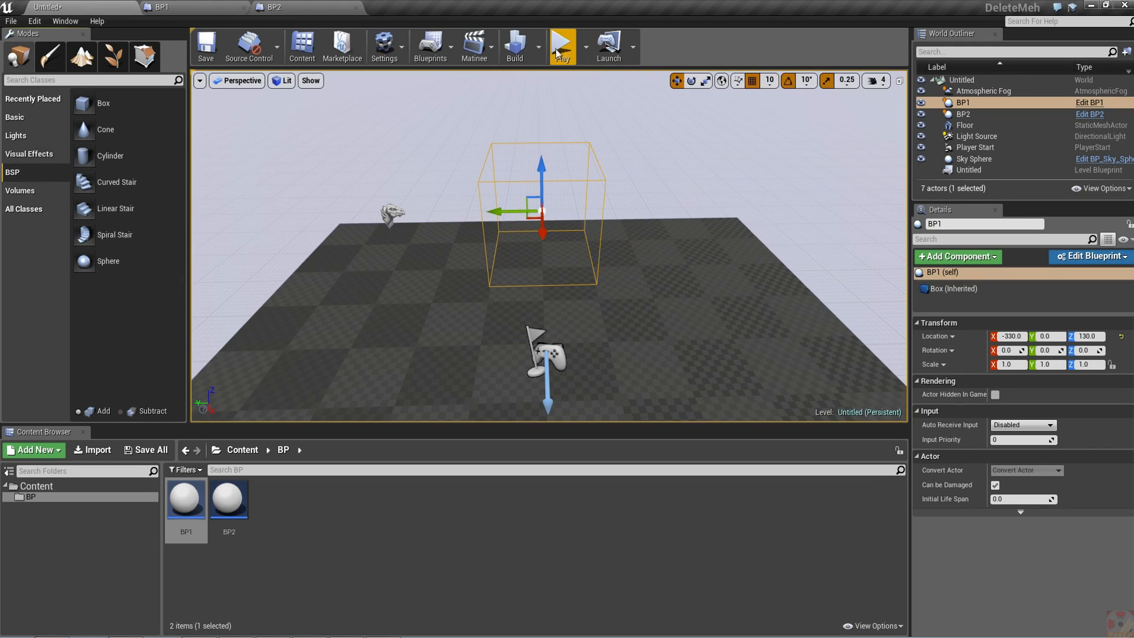
pyautogui.click(562, 45)
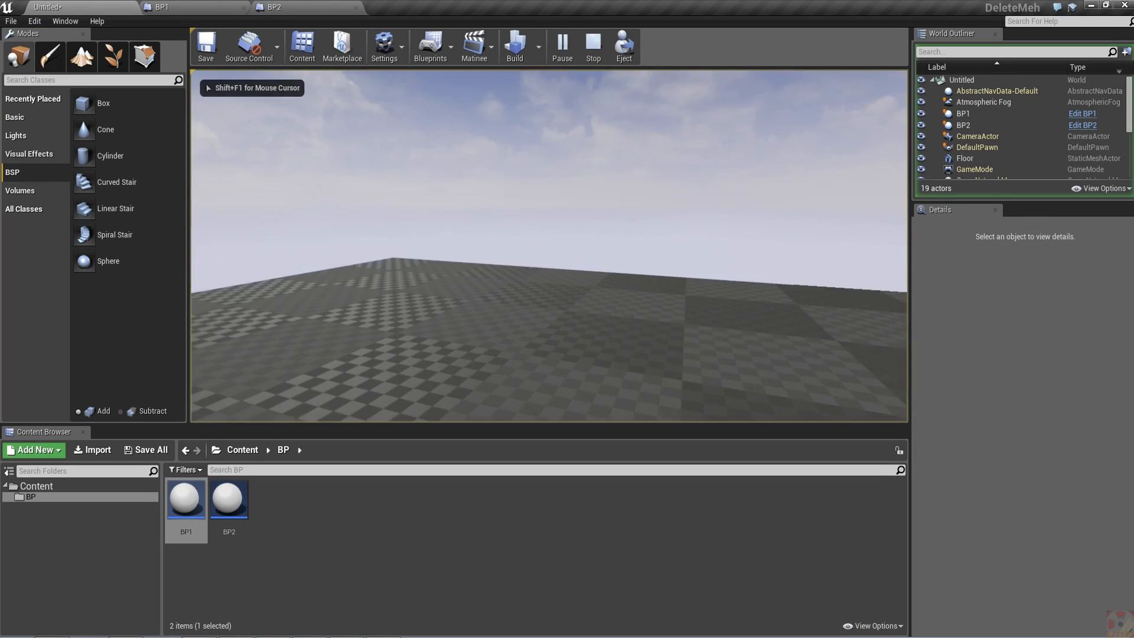
pyautogui.click(962, 102)
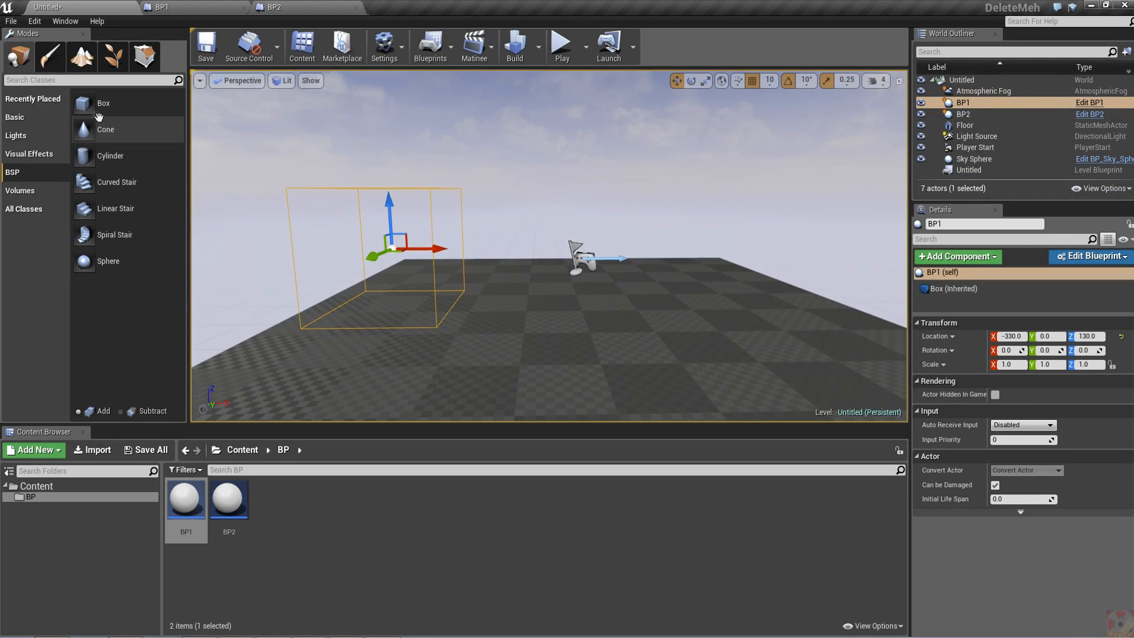
# Position a 200-unit Box Brush podium under BP1 at -330, 0, -60 from Top view.
pyautogui.click(103, 102)
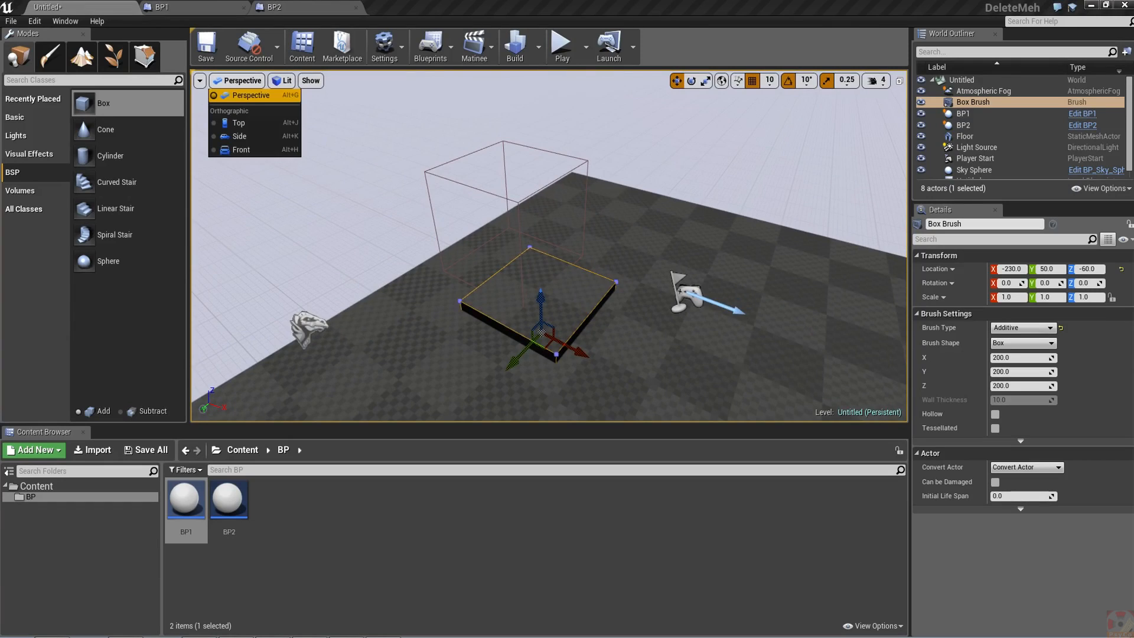
pyautogui.click(238, 122)
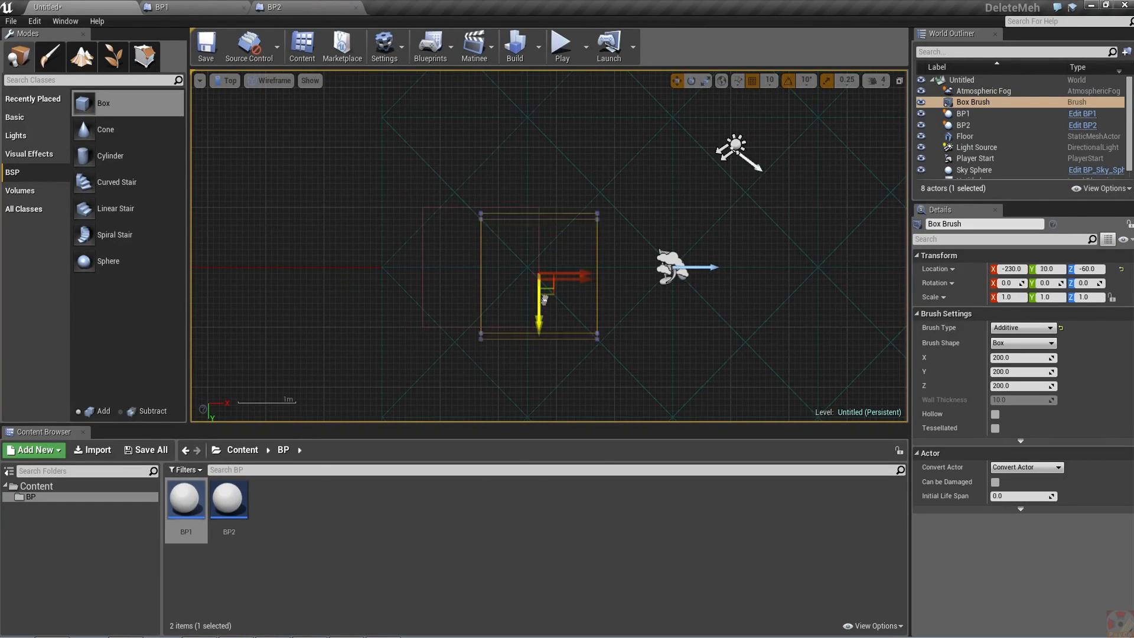
pyautogui.moveTo(571, 277); pyautogui.dragTo(518, 268)
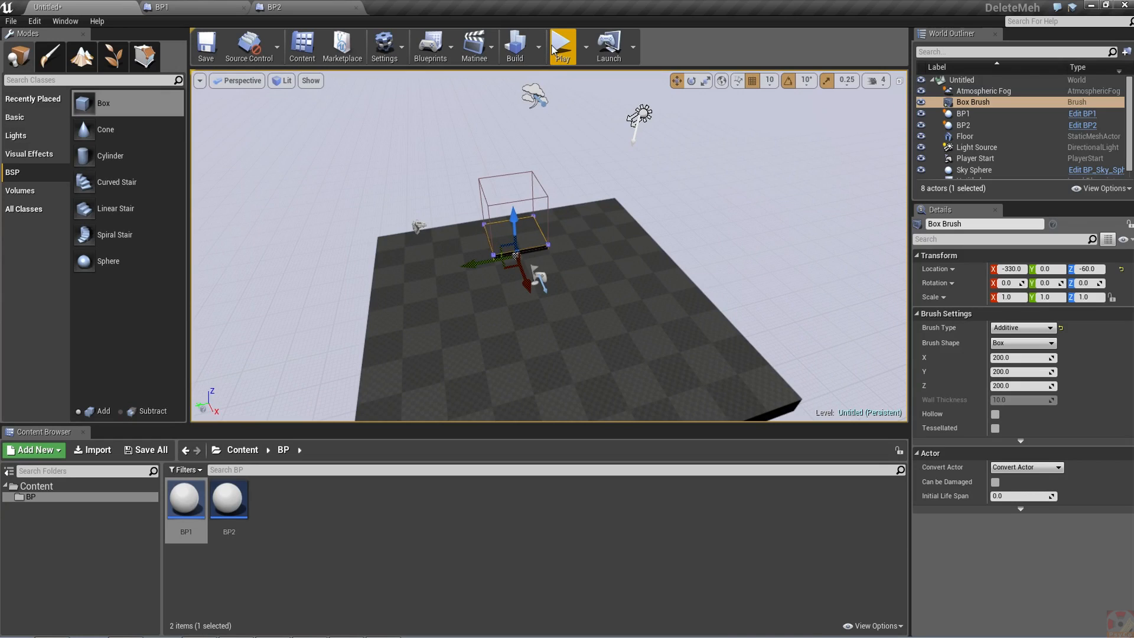
pyautogui.click(562, 43)
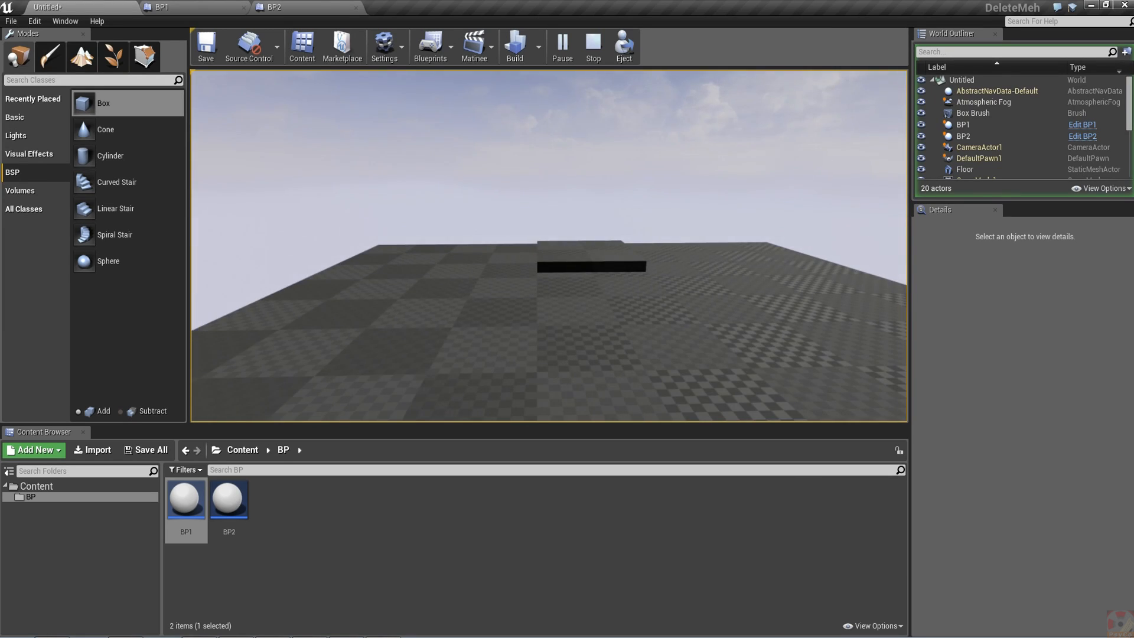
pyautogui.click(161, 7)
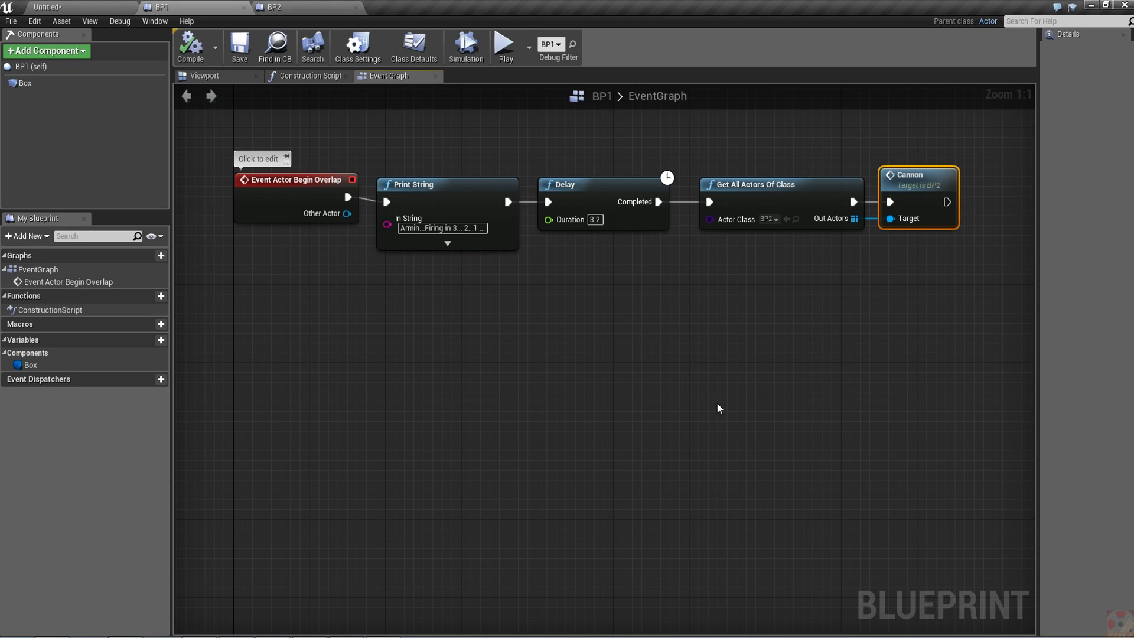
# Switch to BP2's Event Graph showing the Cannon event with fuse, delay and firing messages.
pyautogui.click(273, 8)
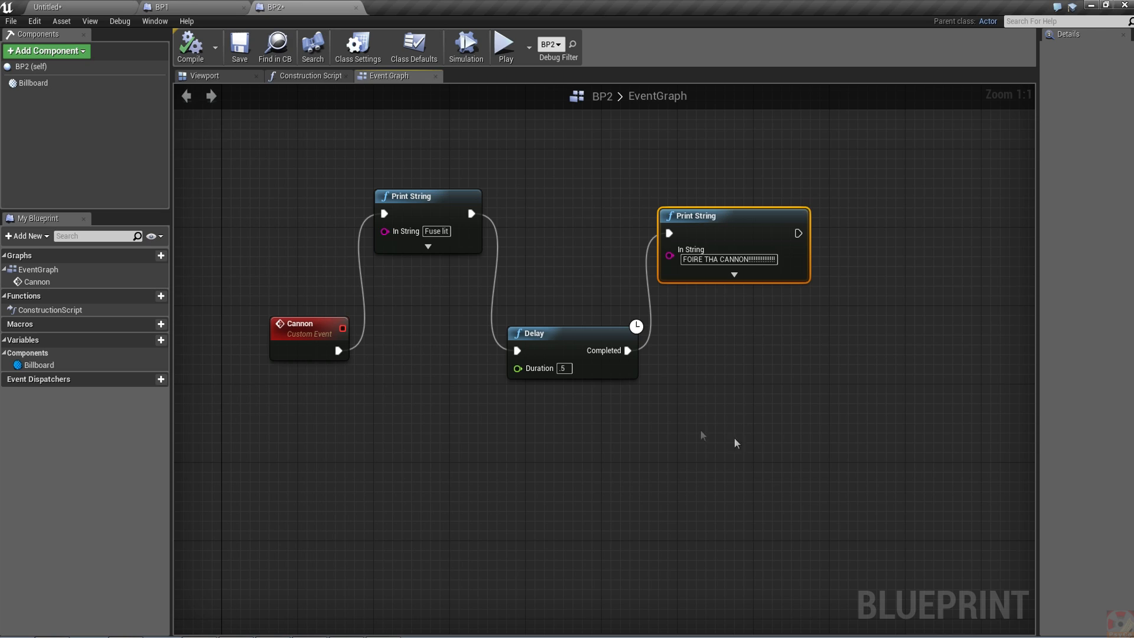
pyautogui.moveTo(399, 388)
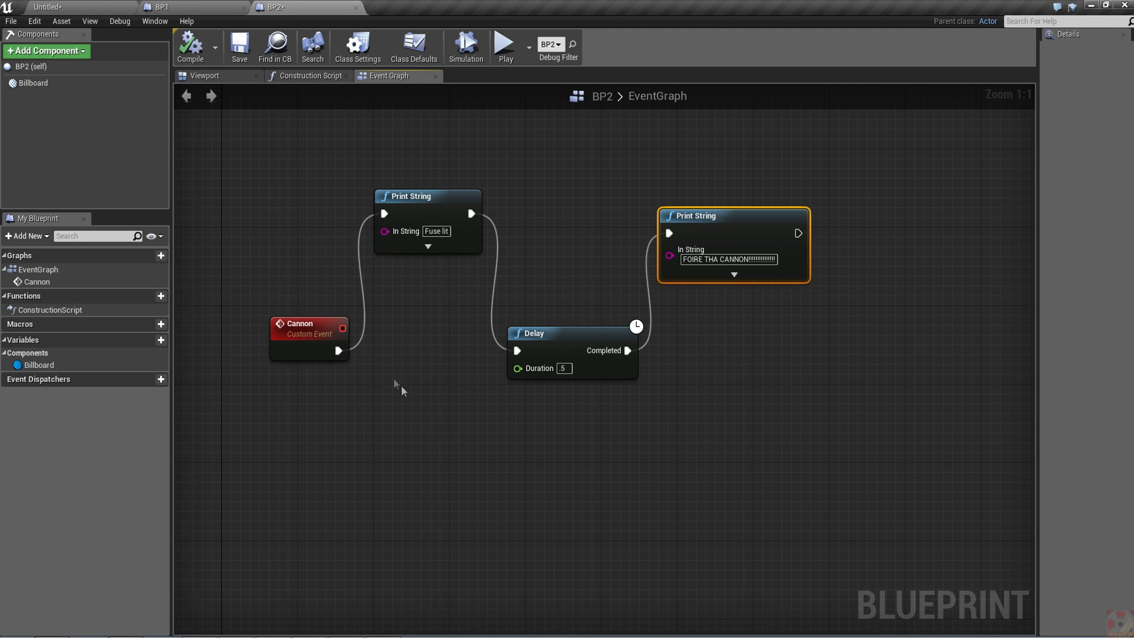
pyautogui.moveTo(649, 463)
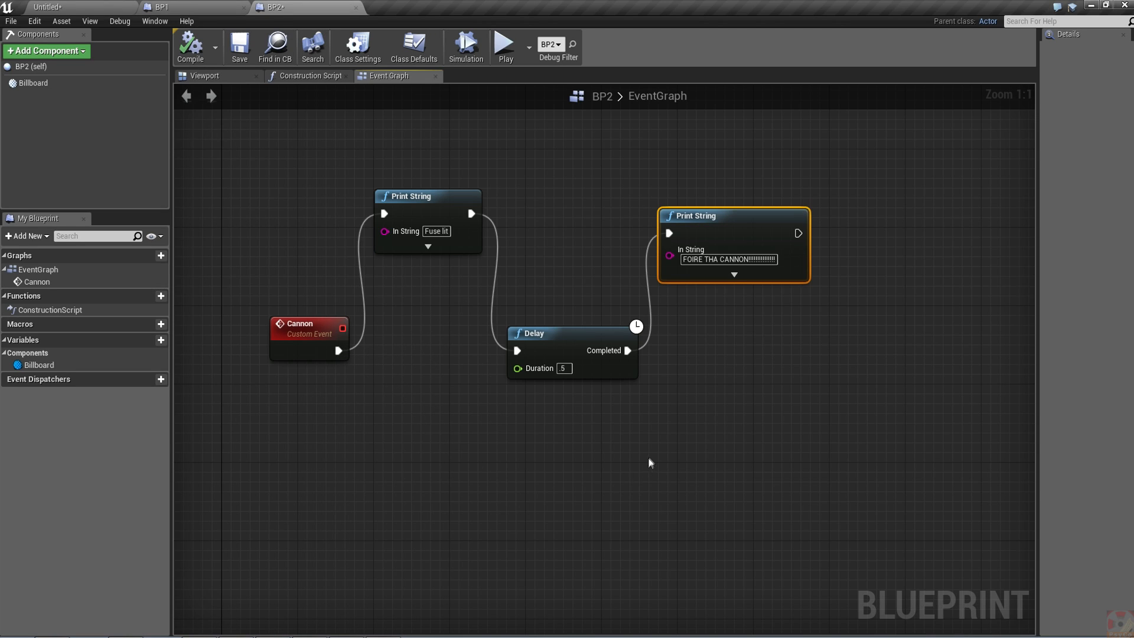
pyautogui.moveTo(410, 436)
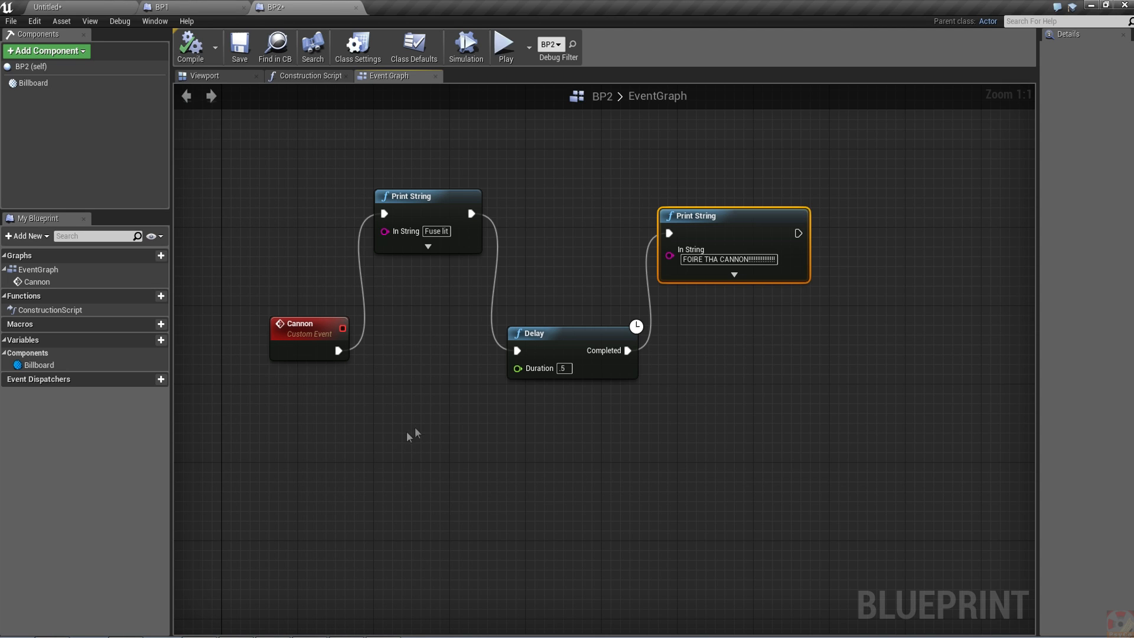
pyautogui.moveTo(119, 15)
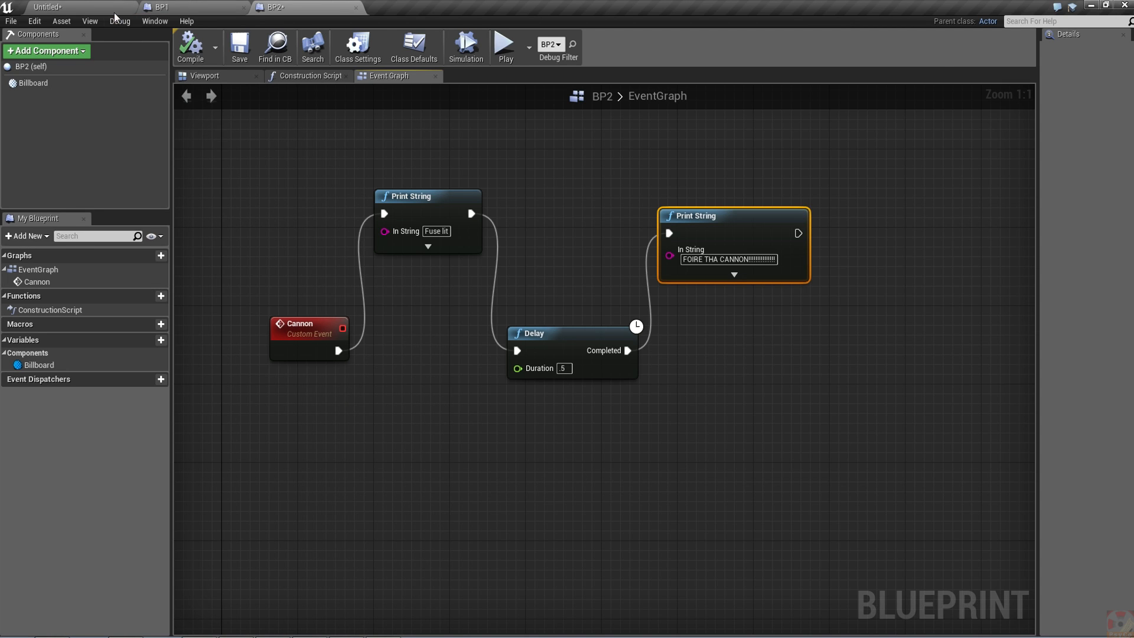